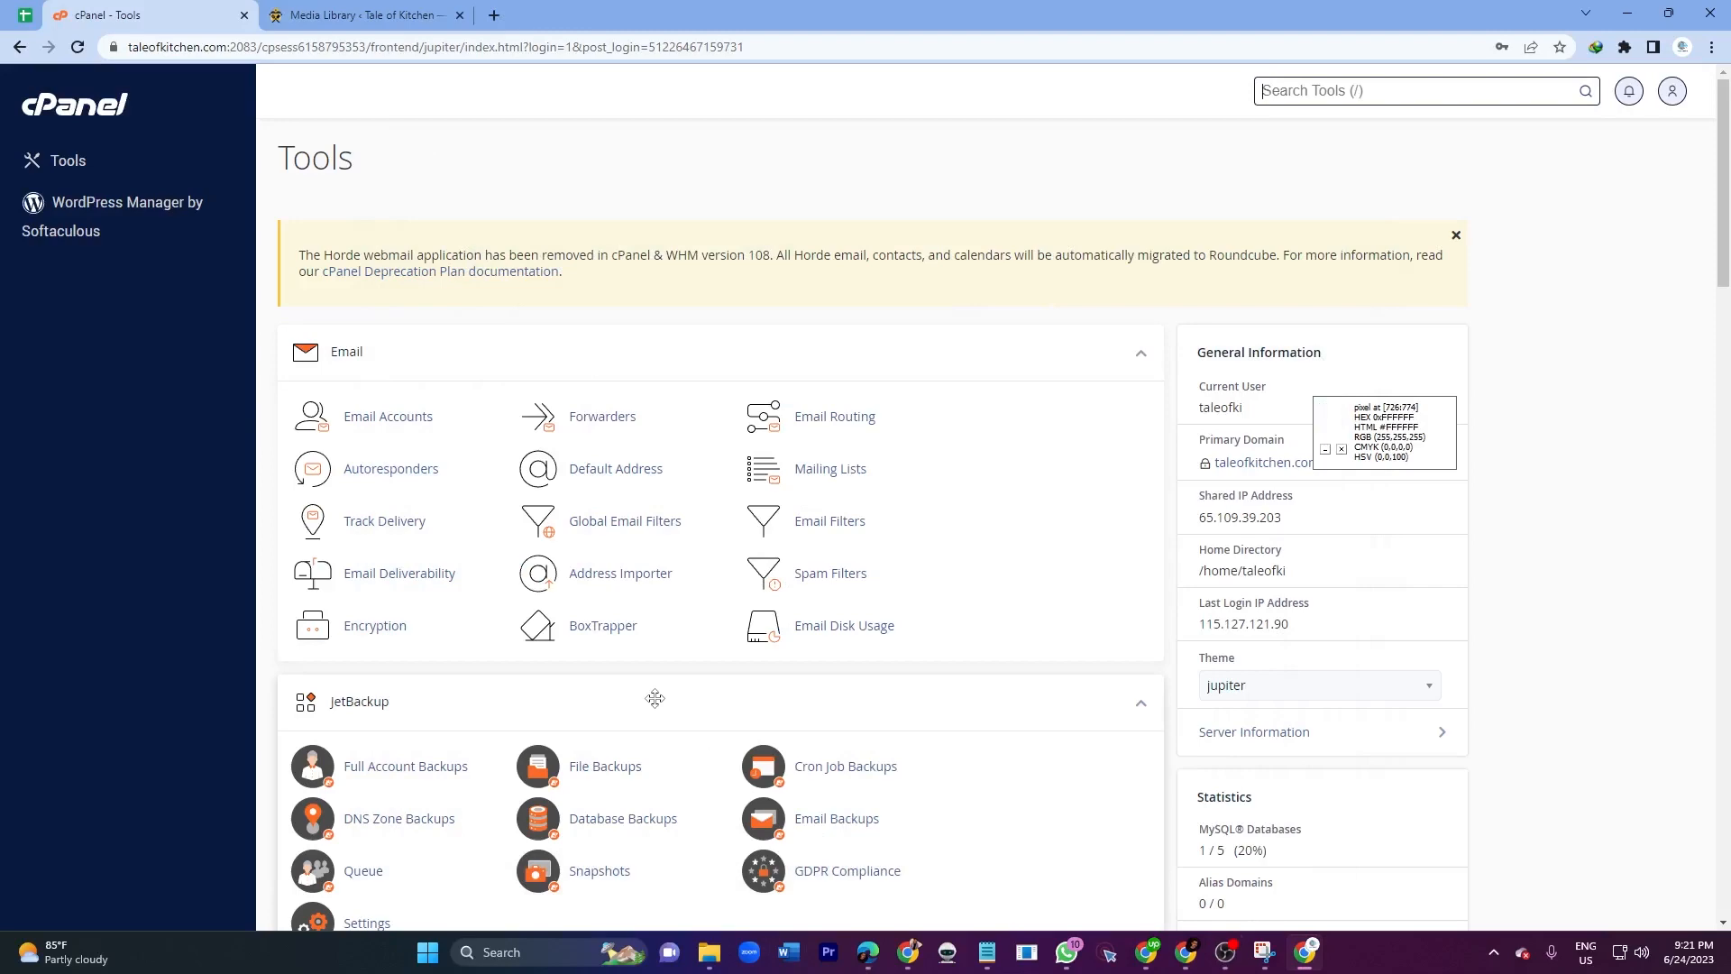
- Check the Media Library's current 2 MB upload limit, then return to the cPanel tools page
click(364, 14)
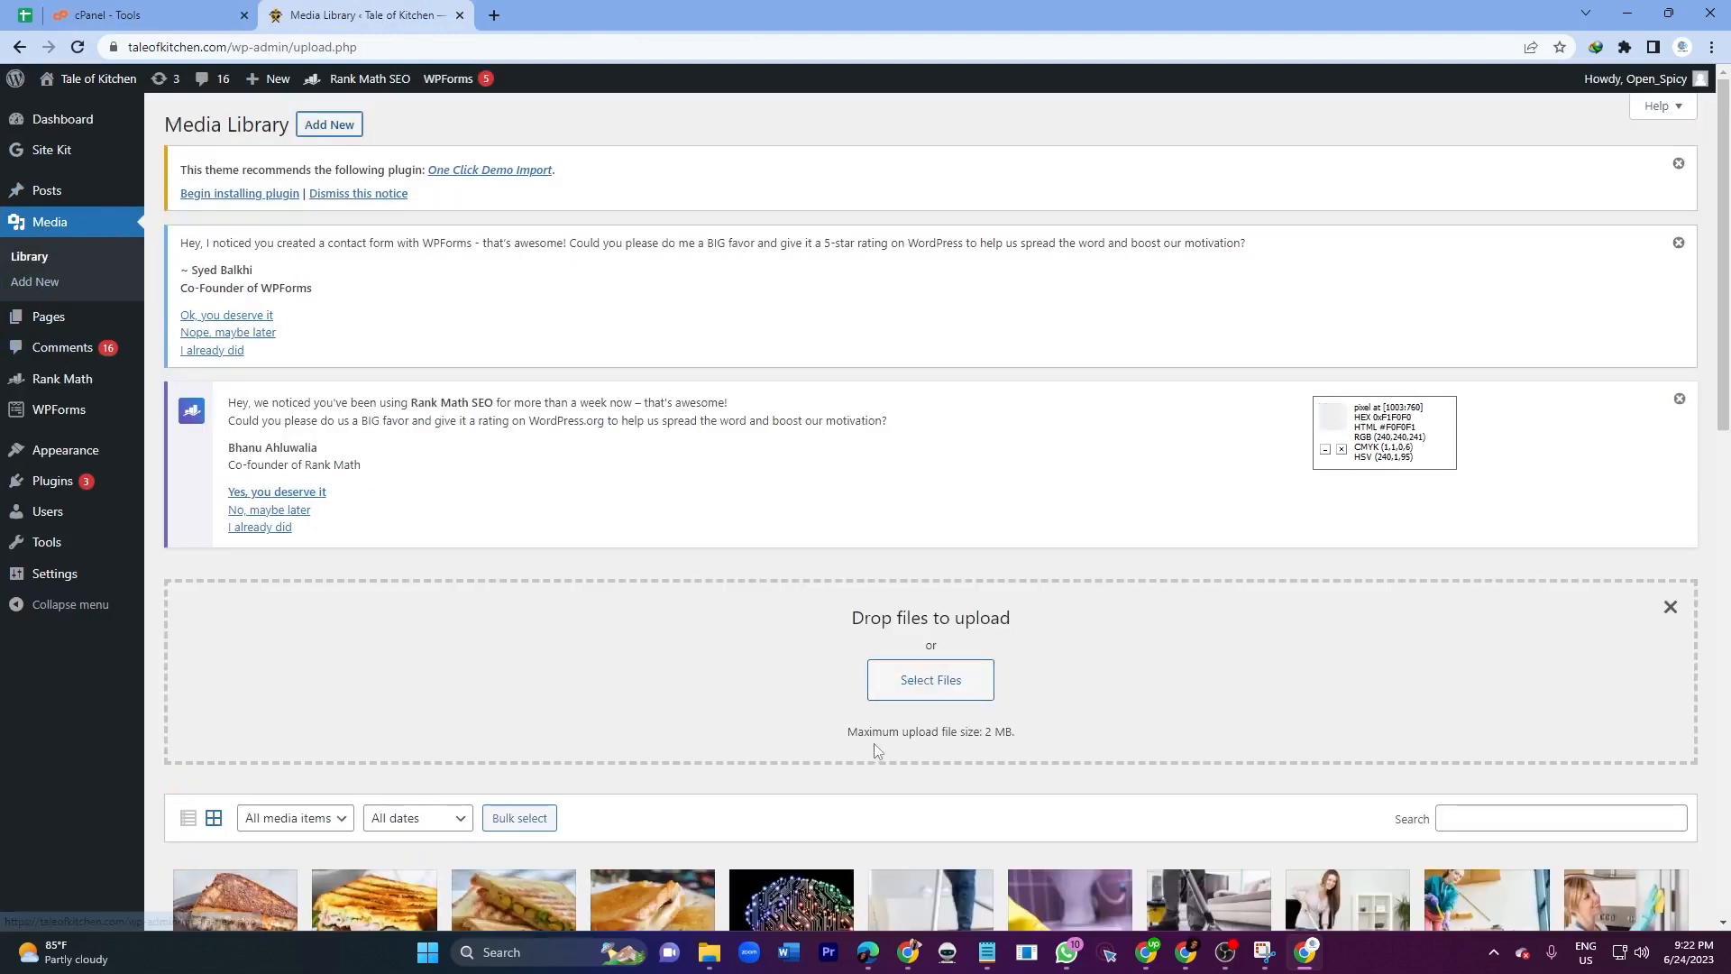
drag(847, 730, 1015, 730)
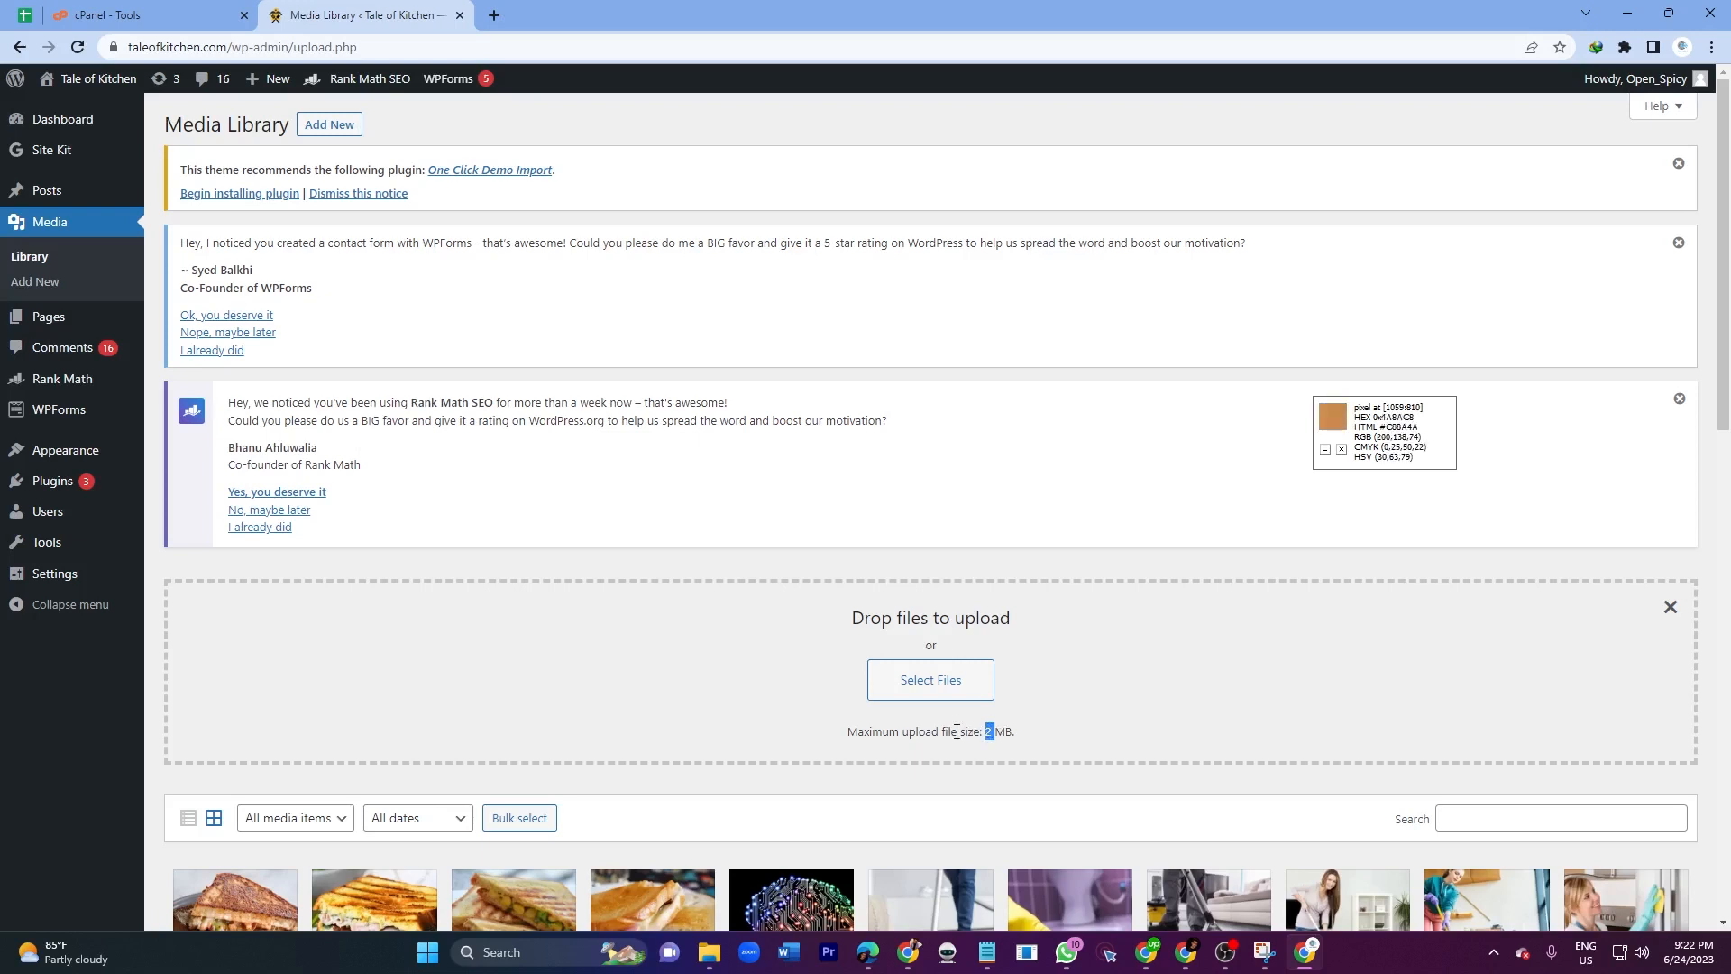
mouse_move(1001, 720)
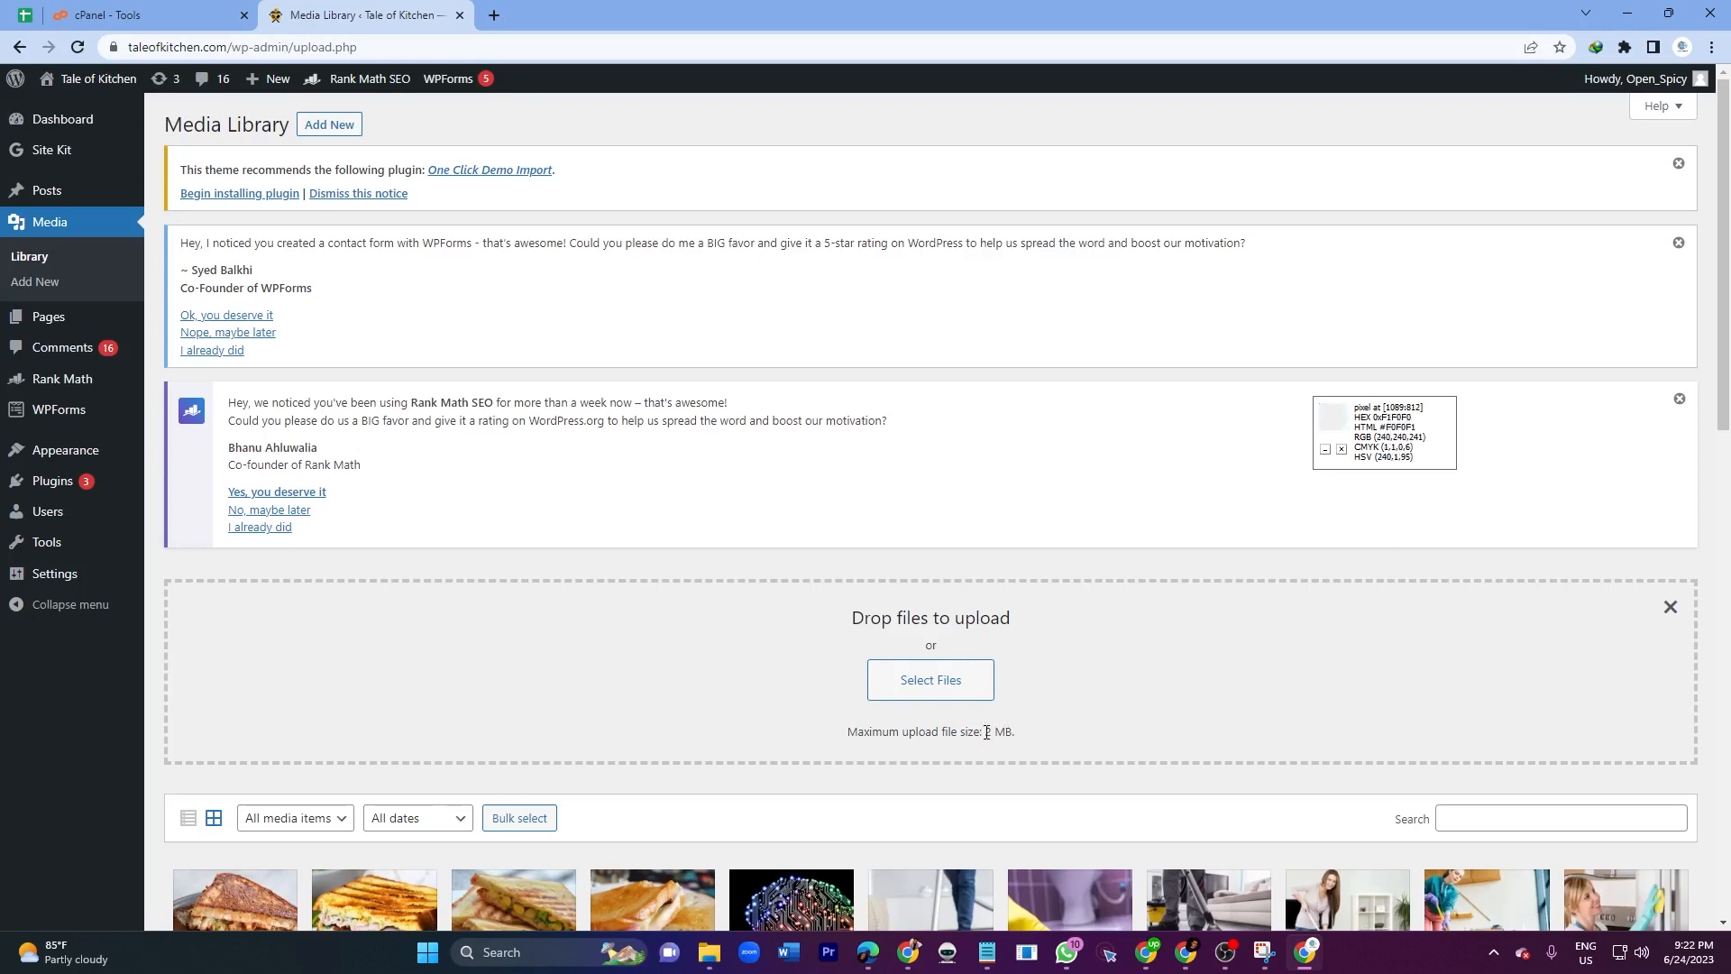
double_click(984, 730)
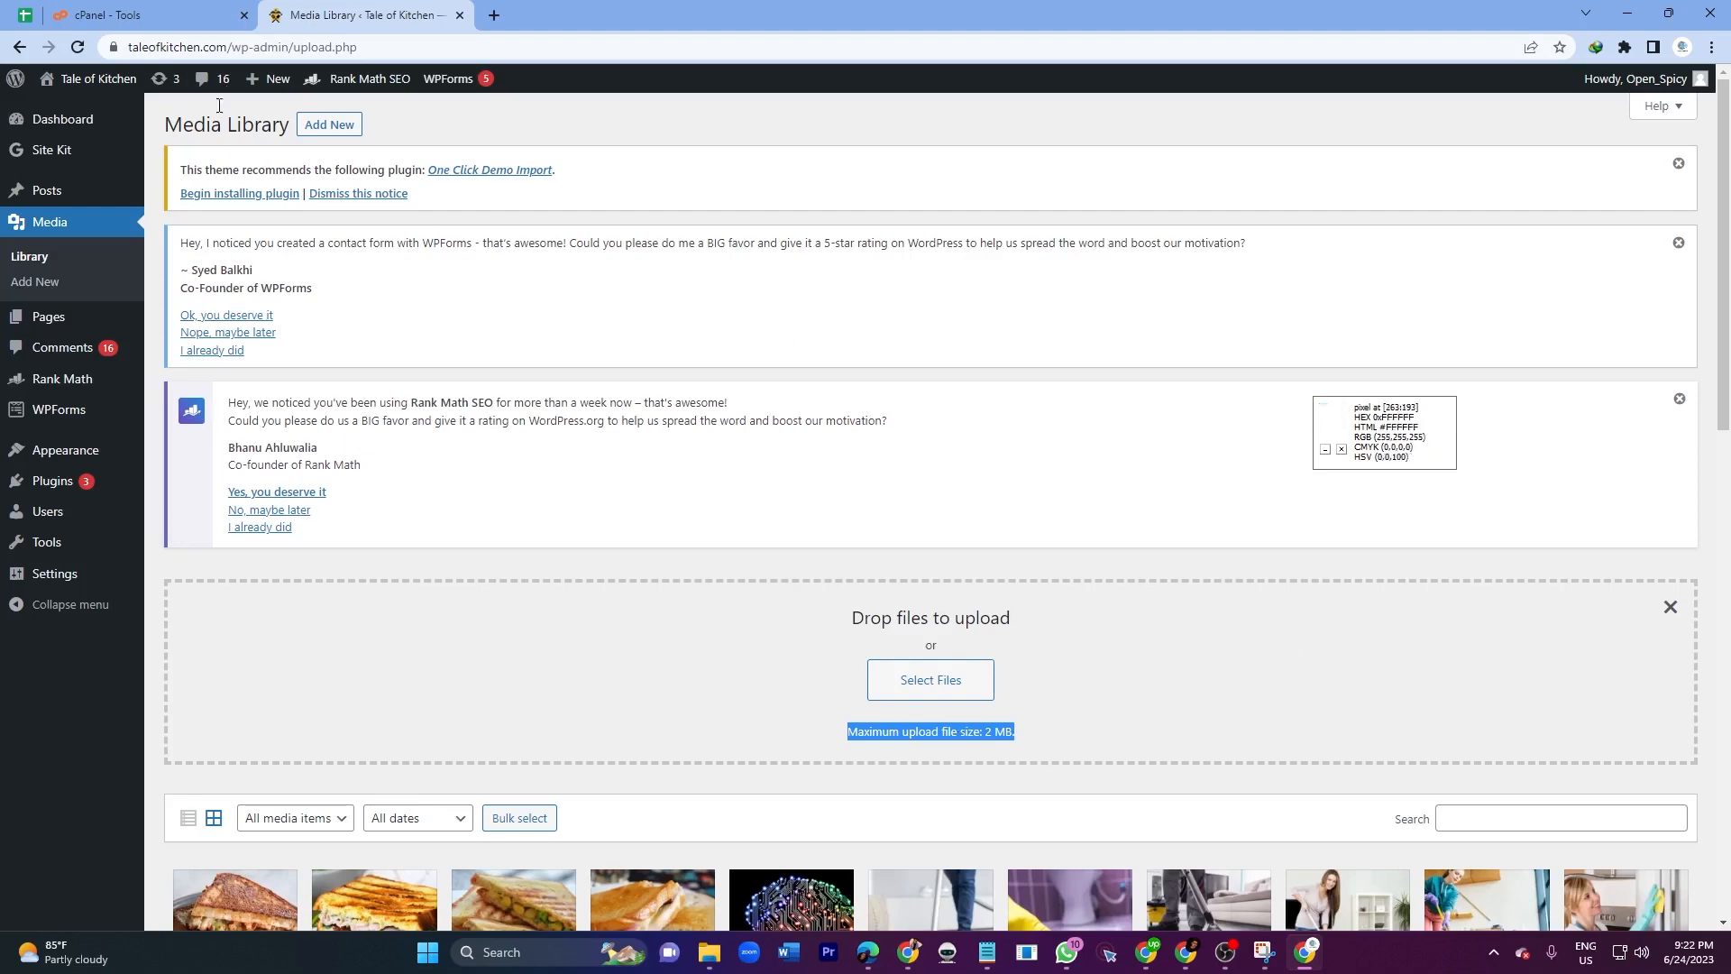
click(132, 14)
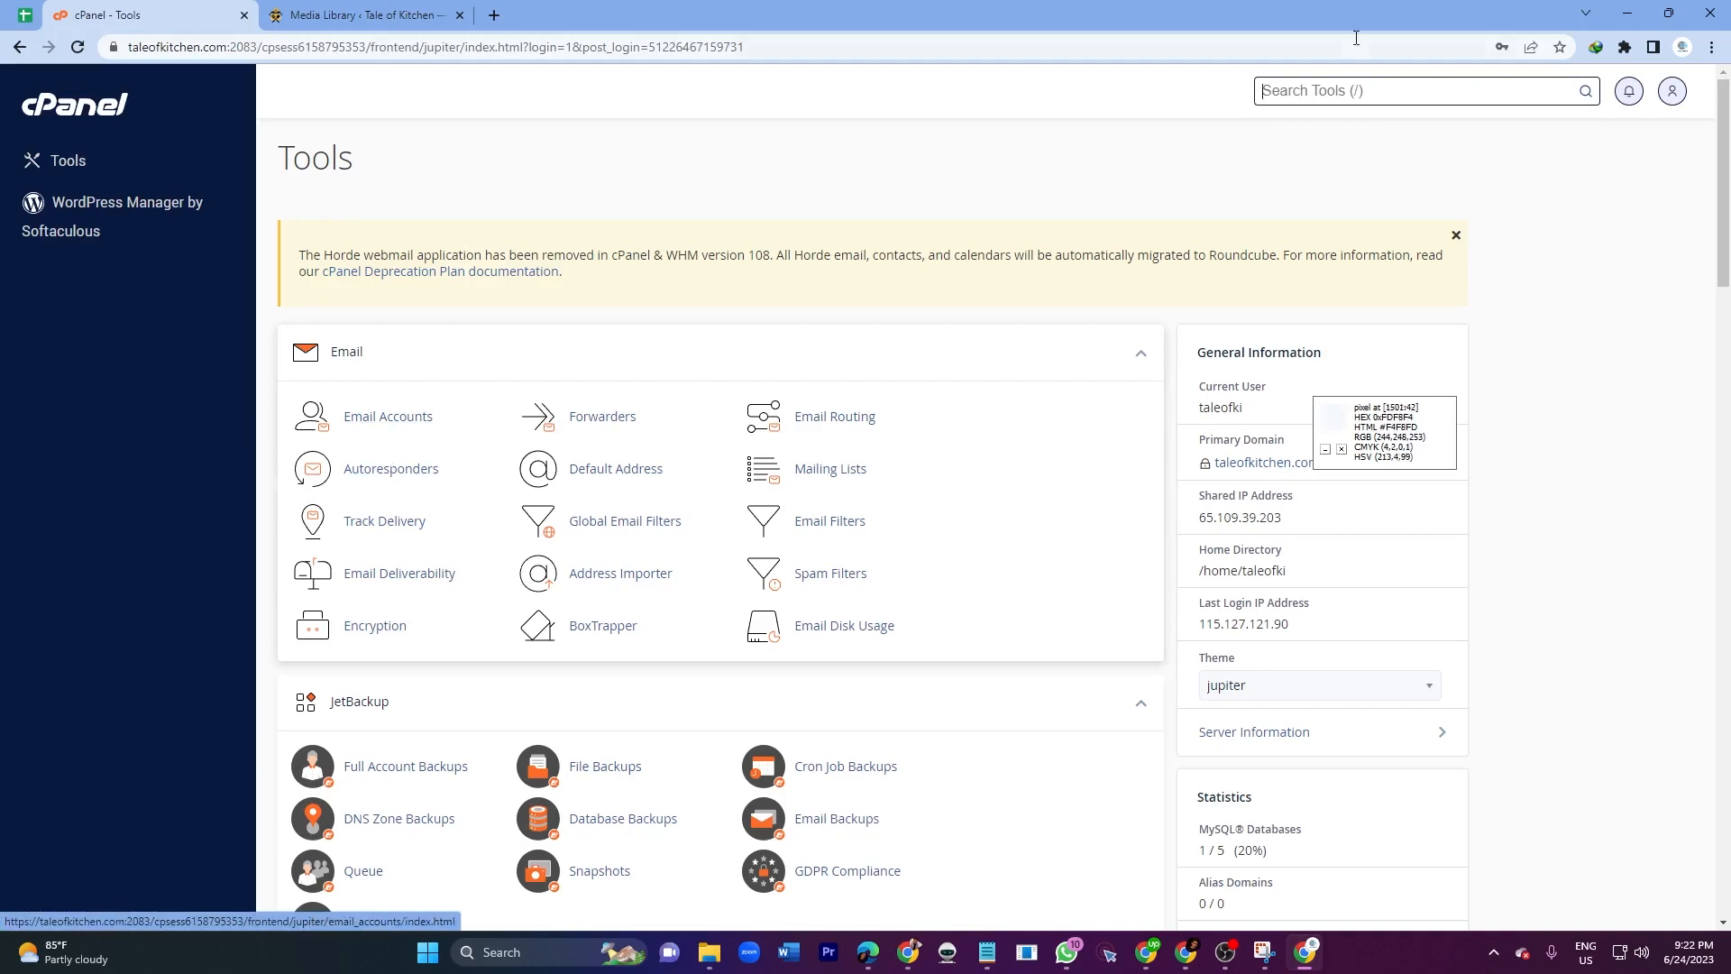
- Search the cPanel tools for 'file' to launch File Manager on the home directory
scroll(down, 3)
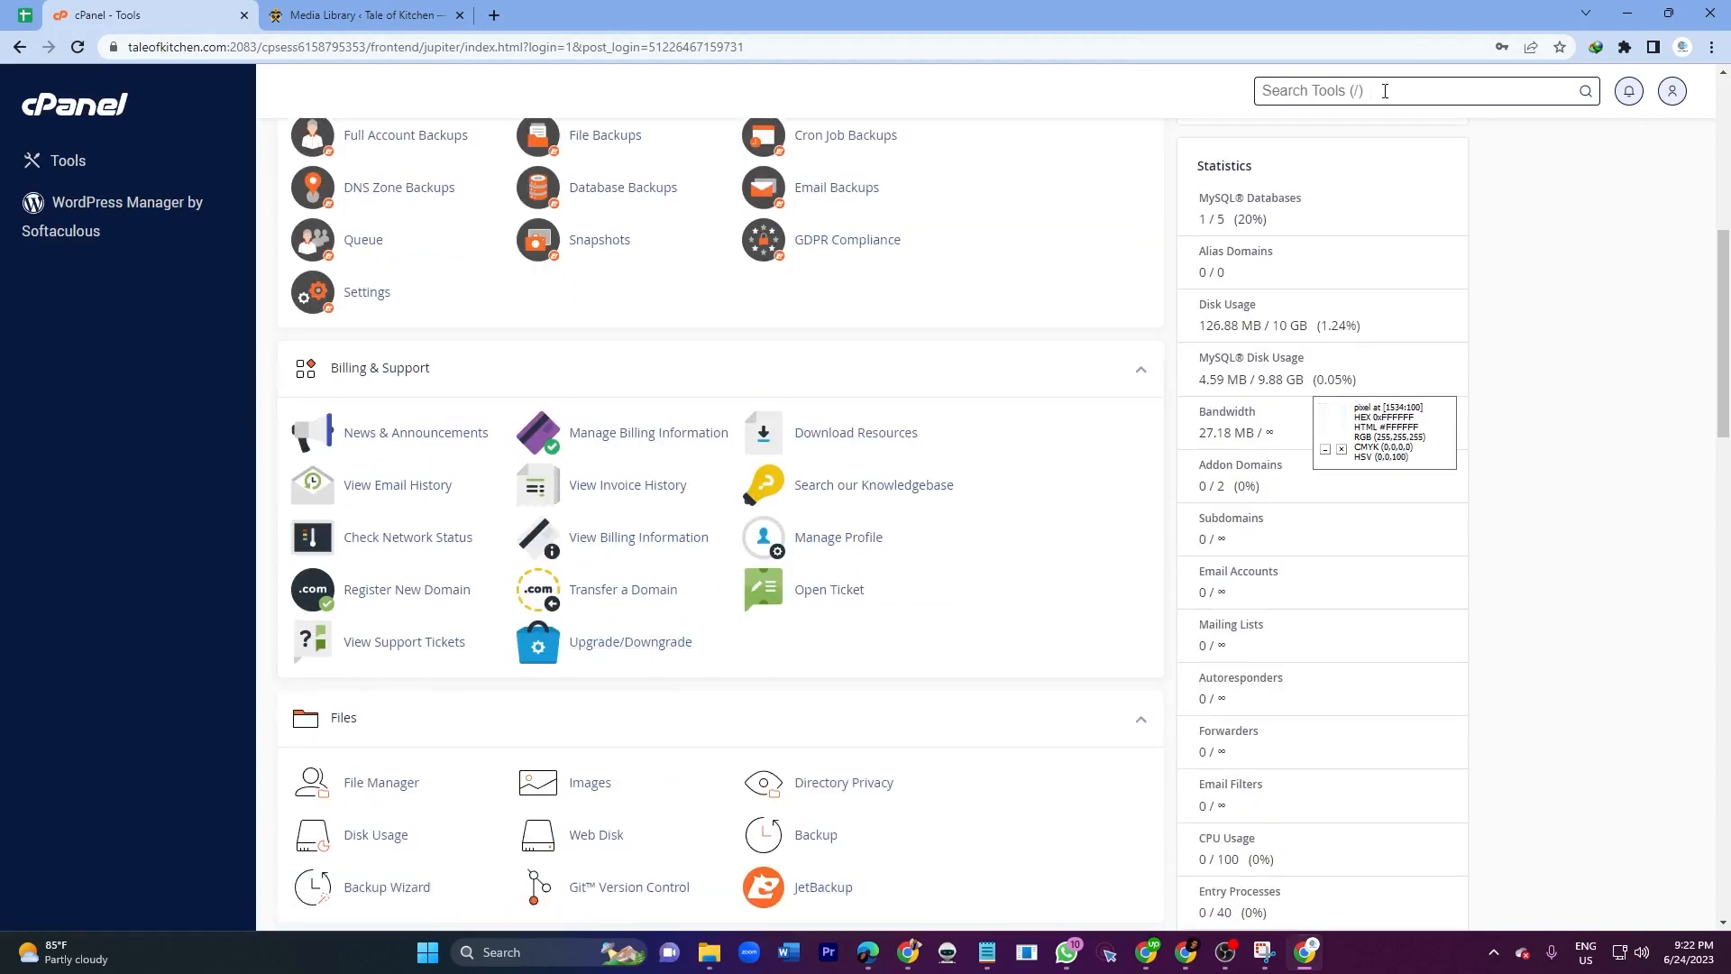
text(f)
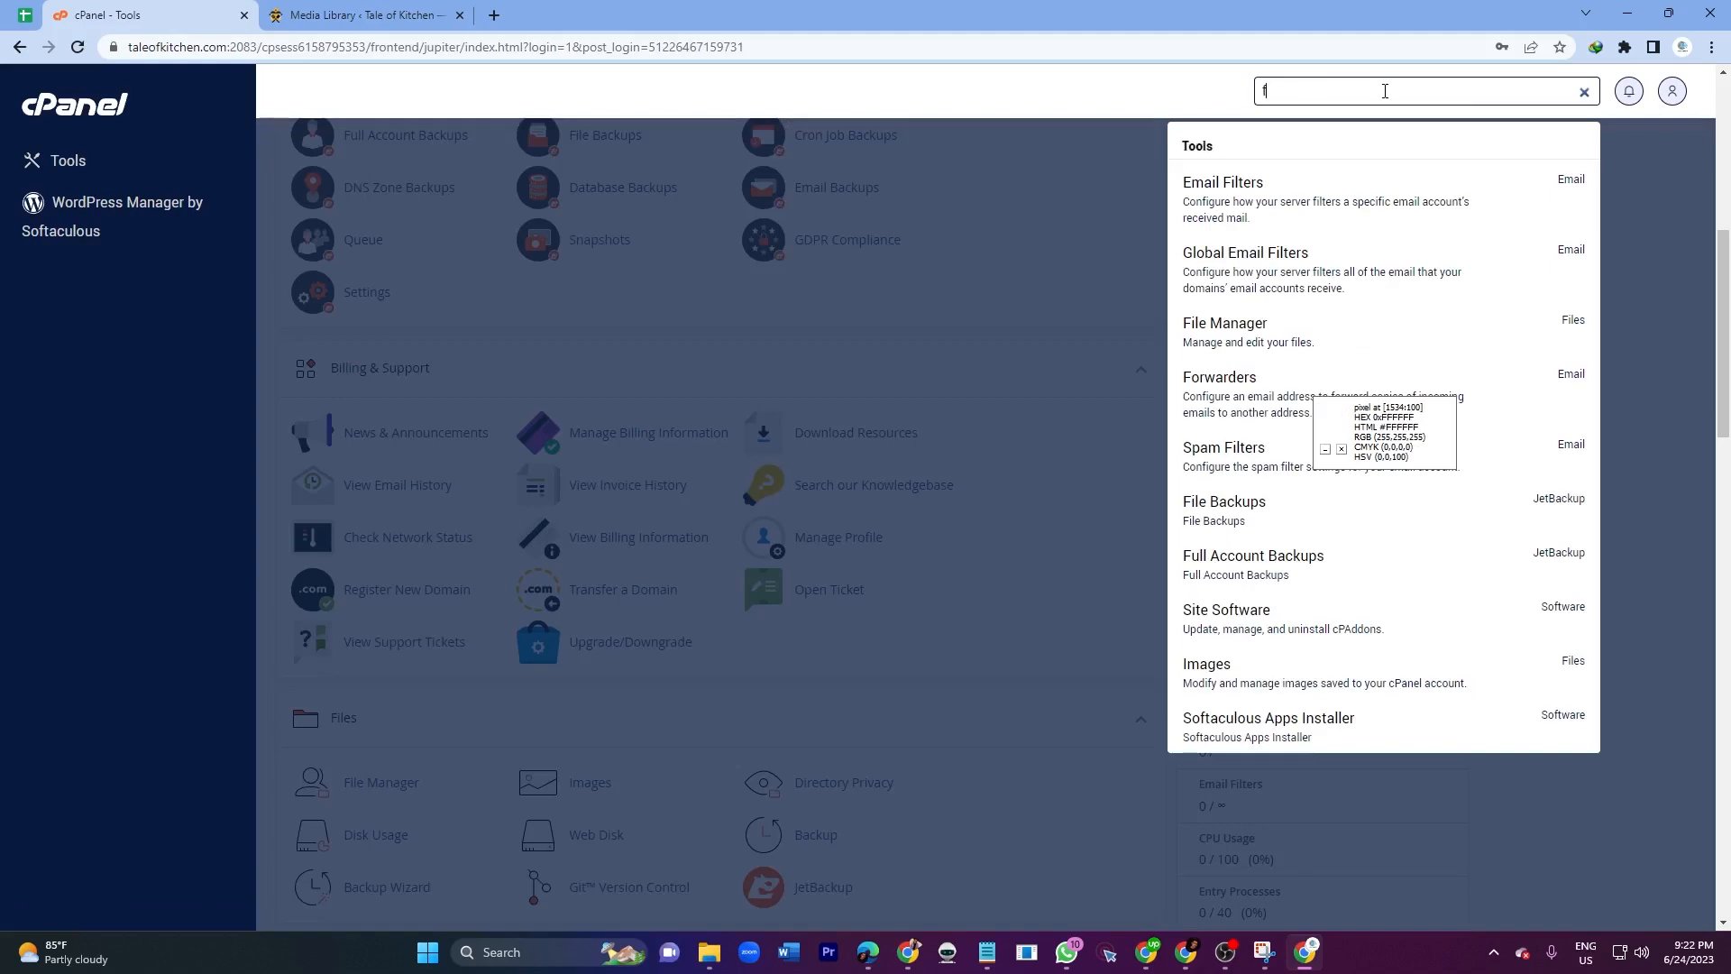
text(ile)
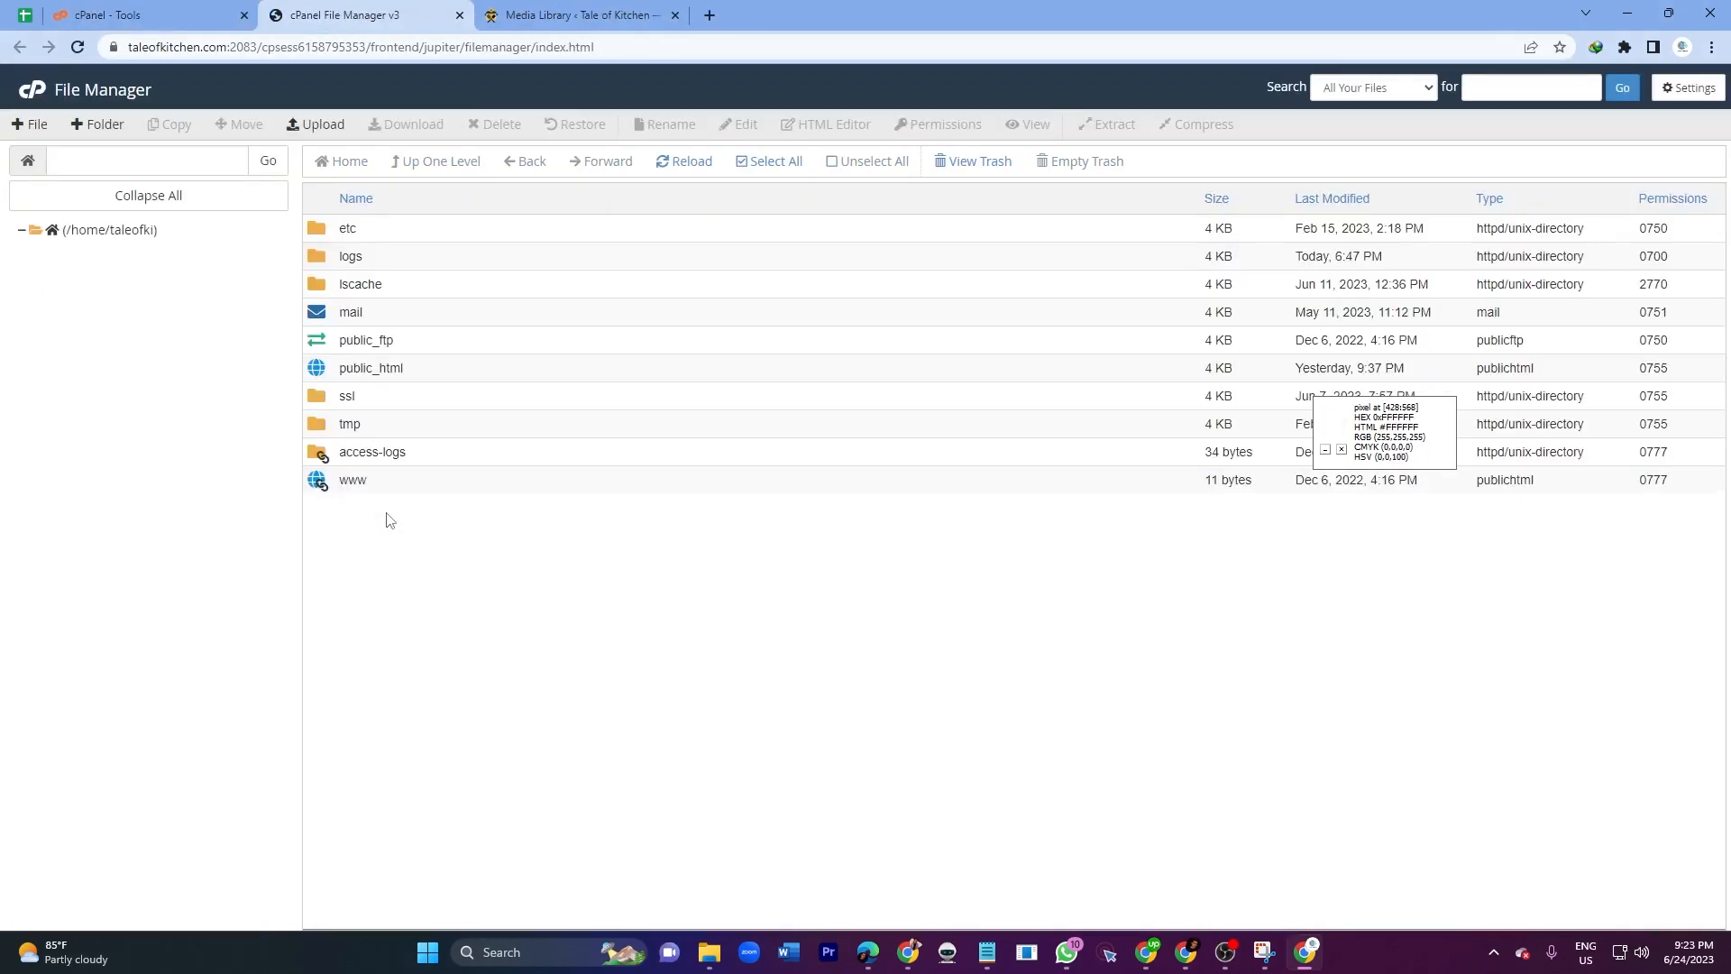
- Enter public_html to list the WordPress files such as wp-admin and wp-config.php
click(372, 368)
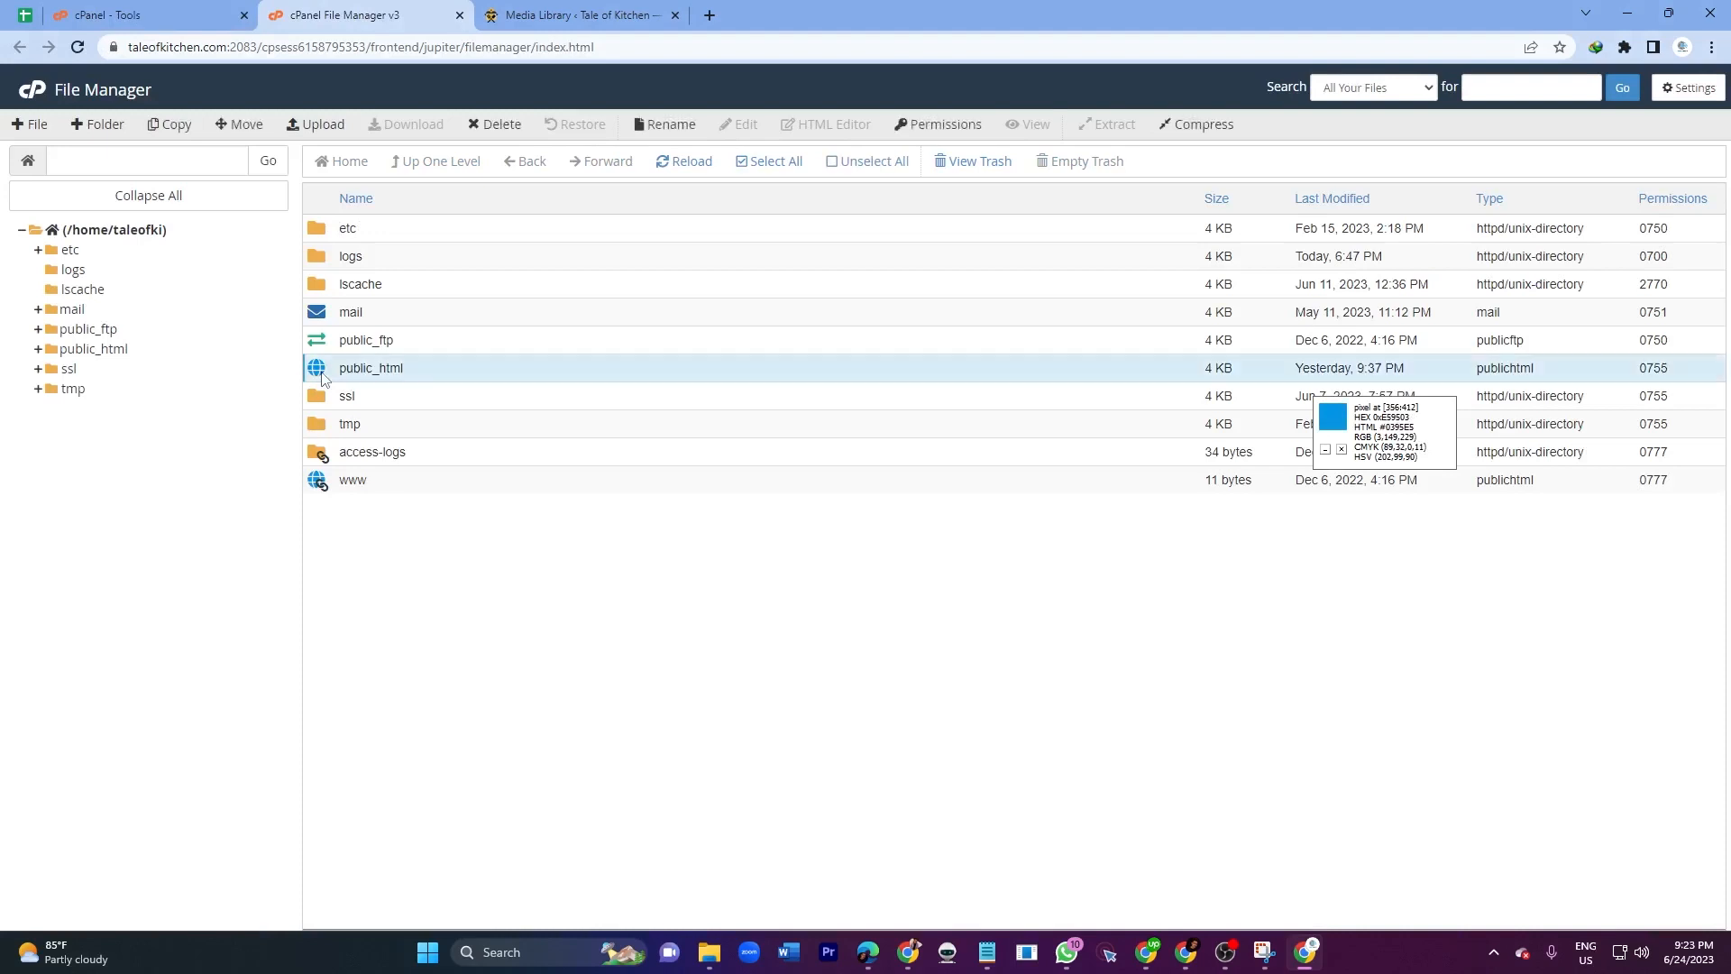
double_click(371, 368)
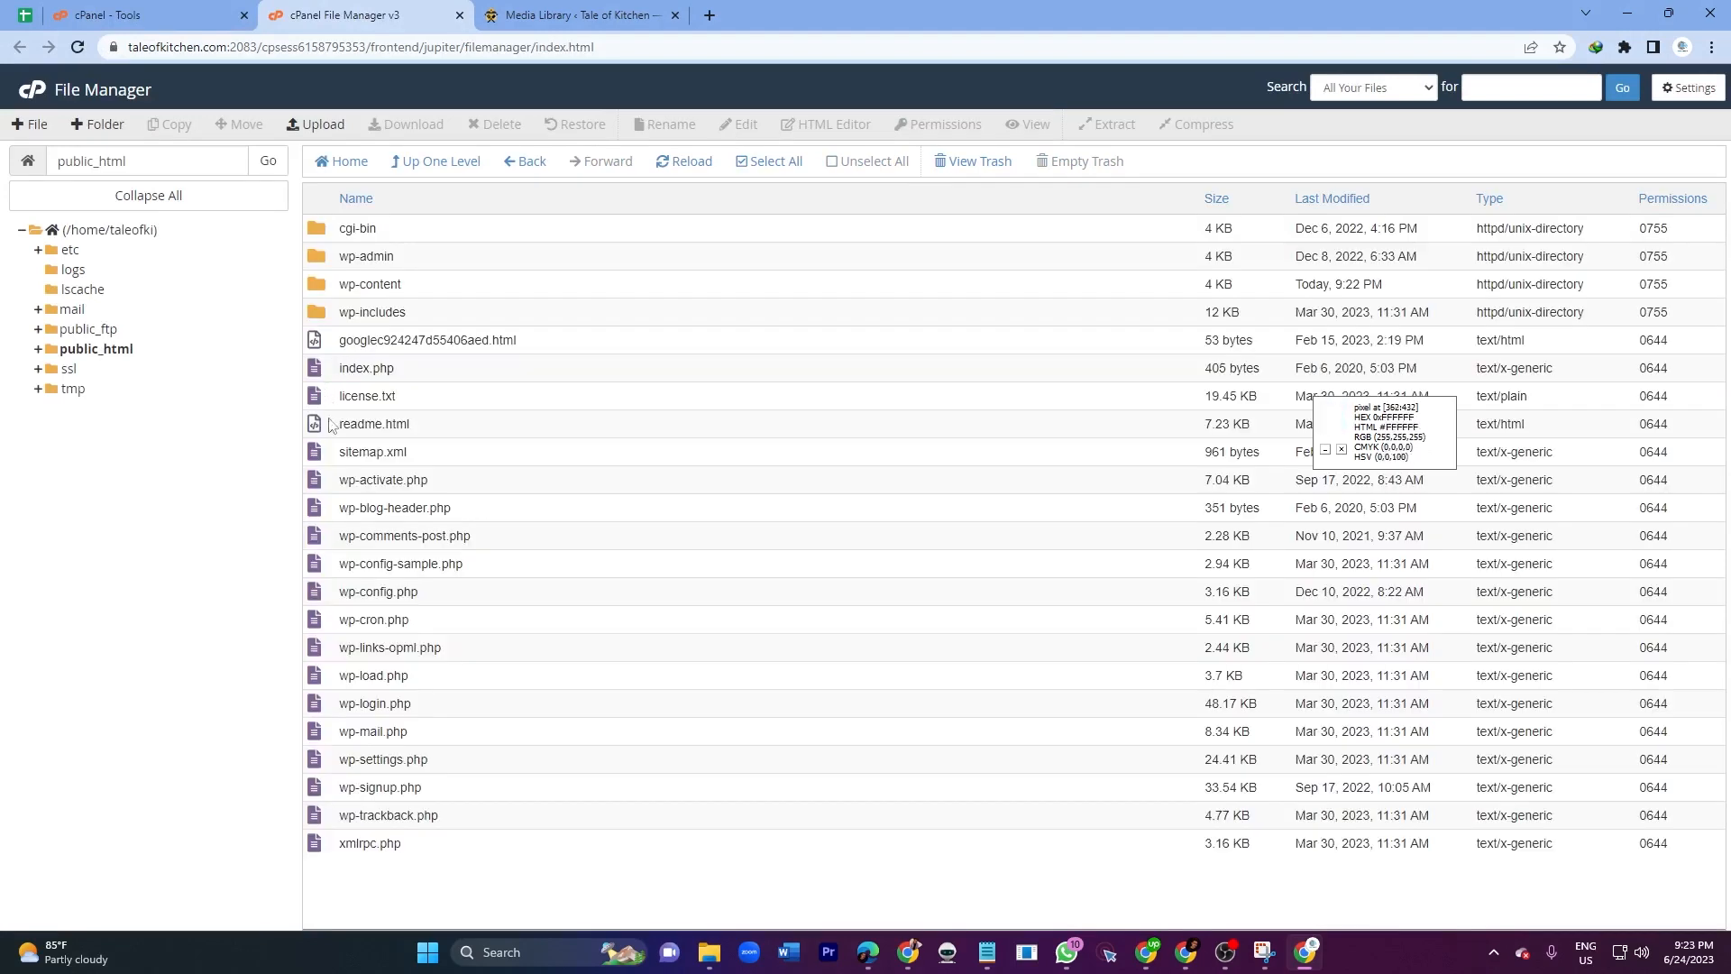
mouse_move(383, 759)
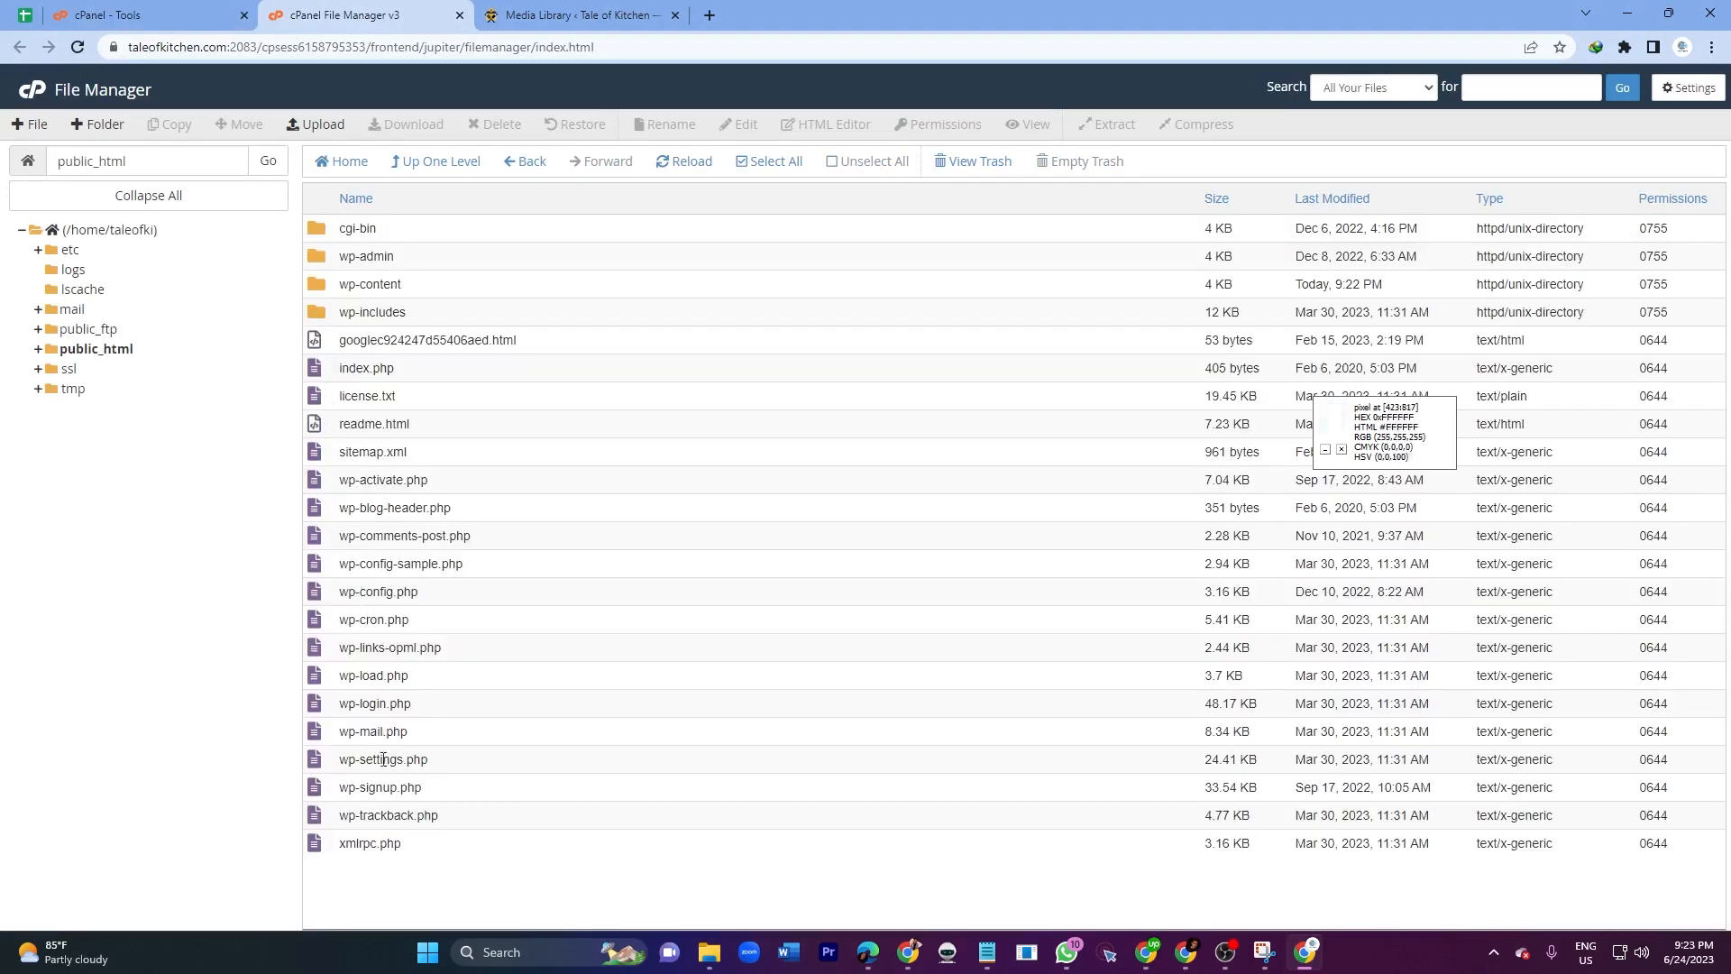
mouse_move(395, 386)
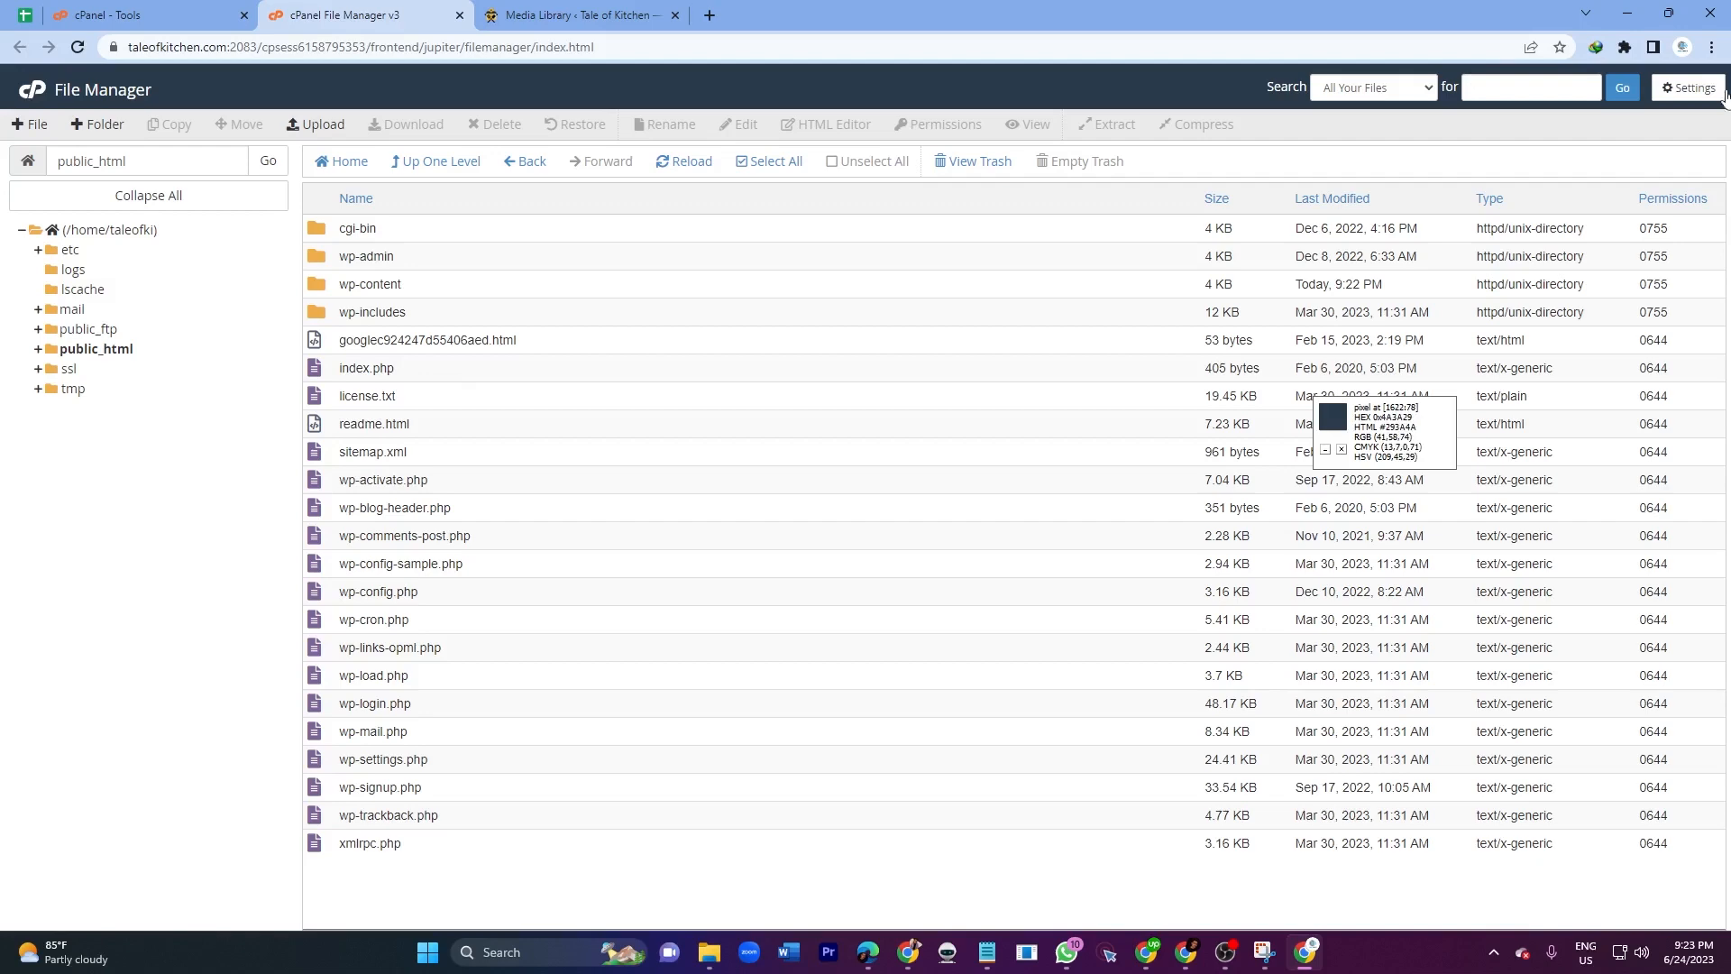
- Enable 'Show Hidden Files (dotfiles)' in File Manager preferences and save, revealing .htaccess
click(1688, 89)
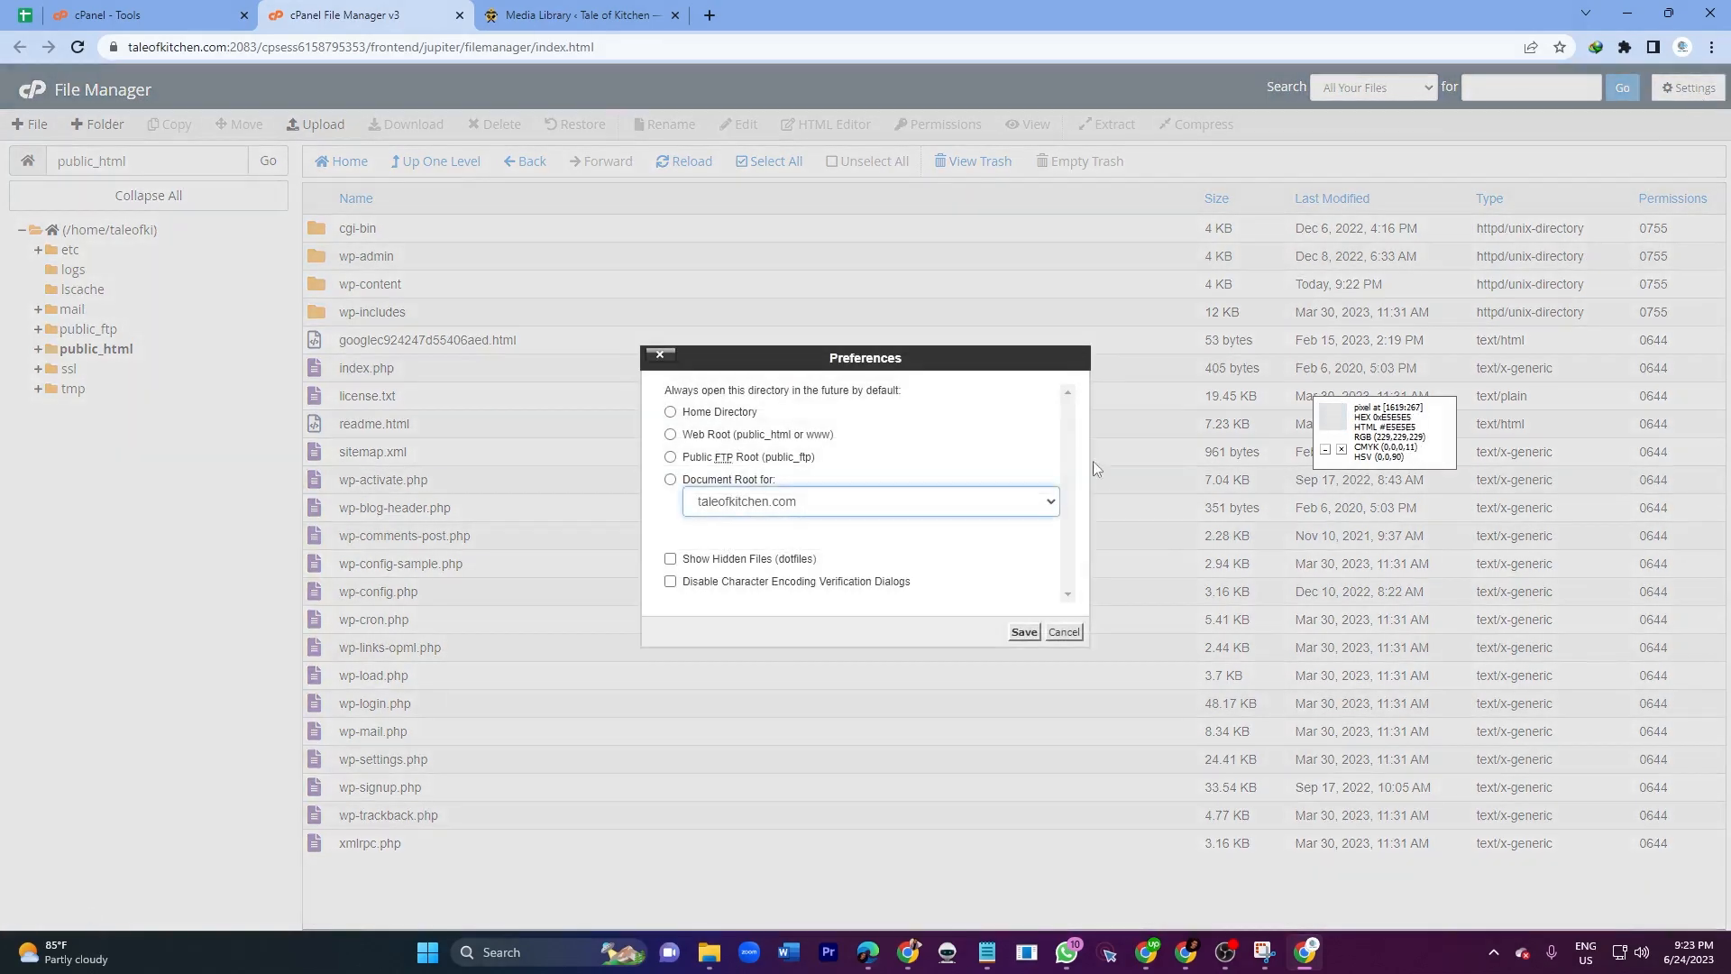
click(671, 559)
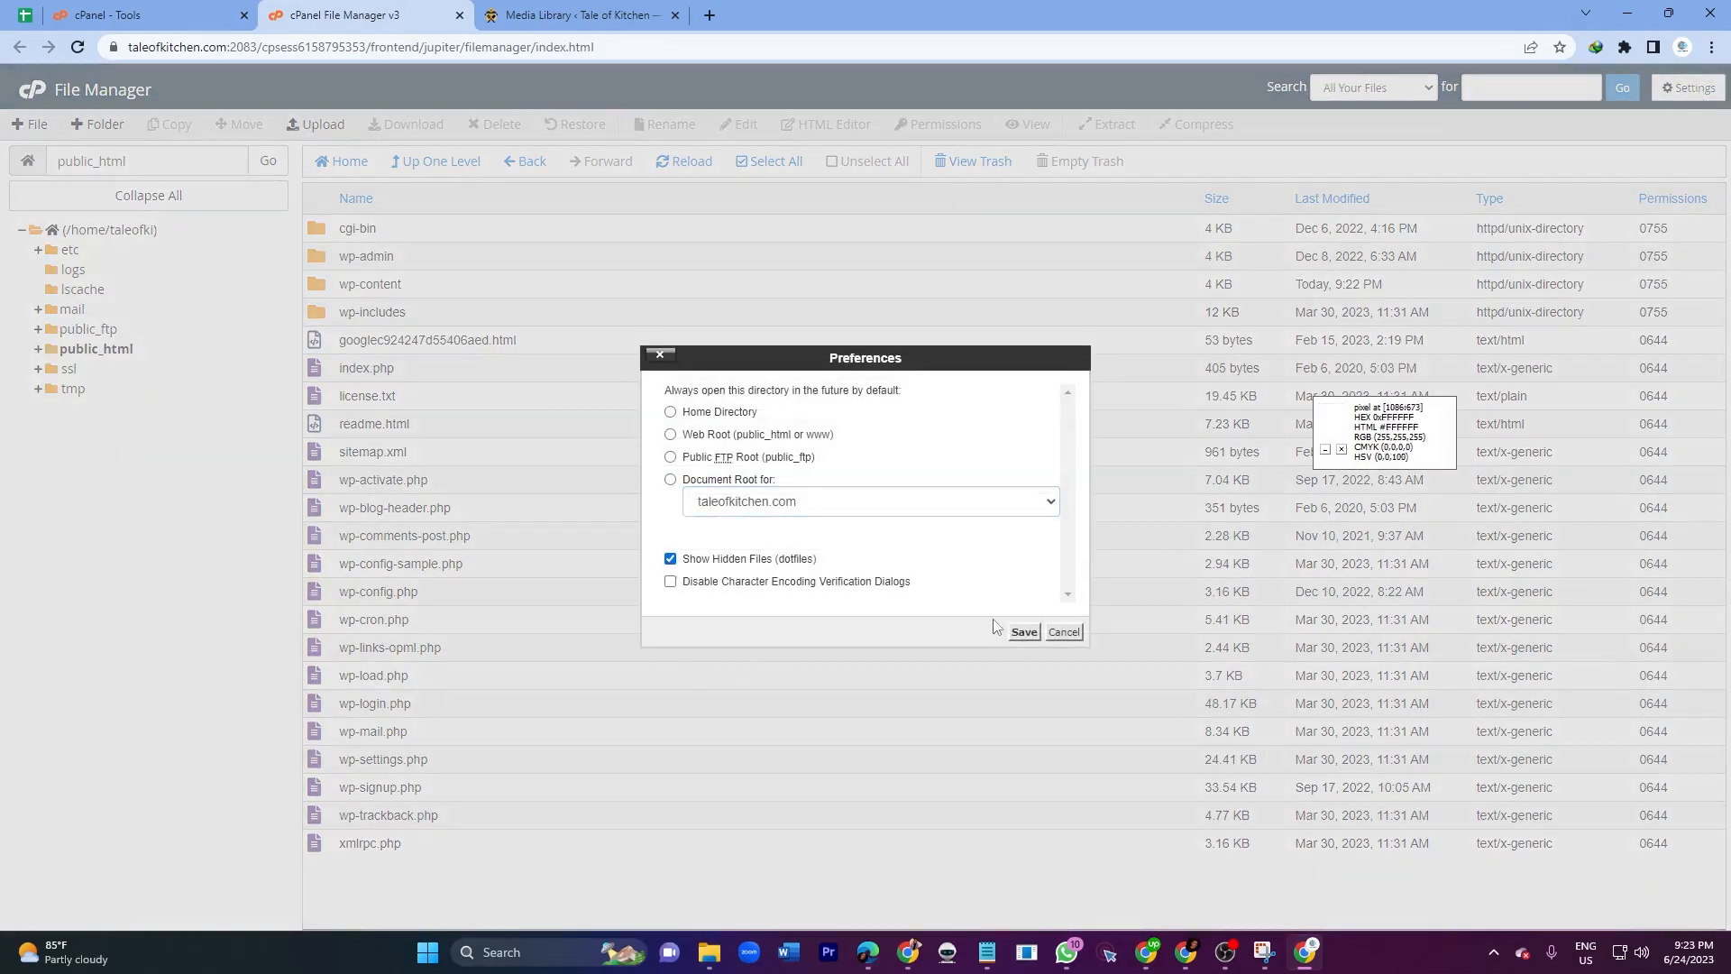
click(1020, 631)
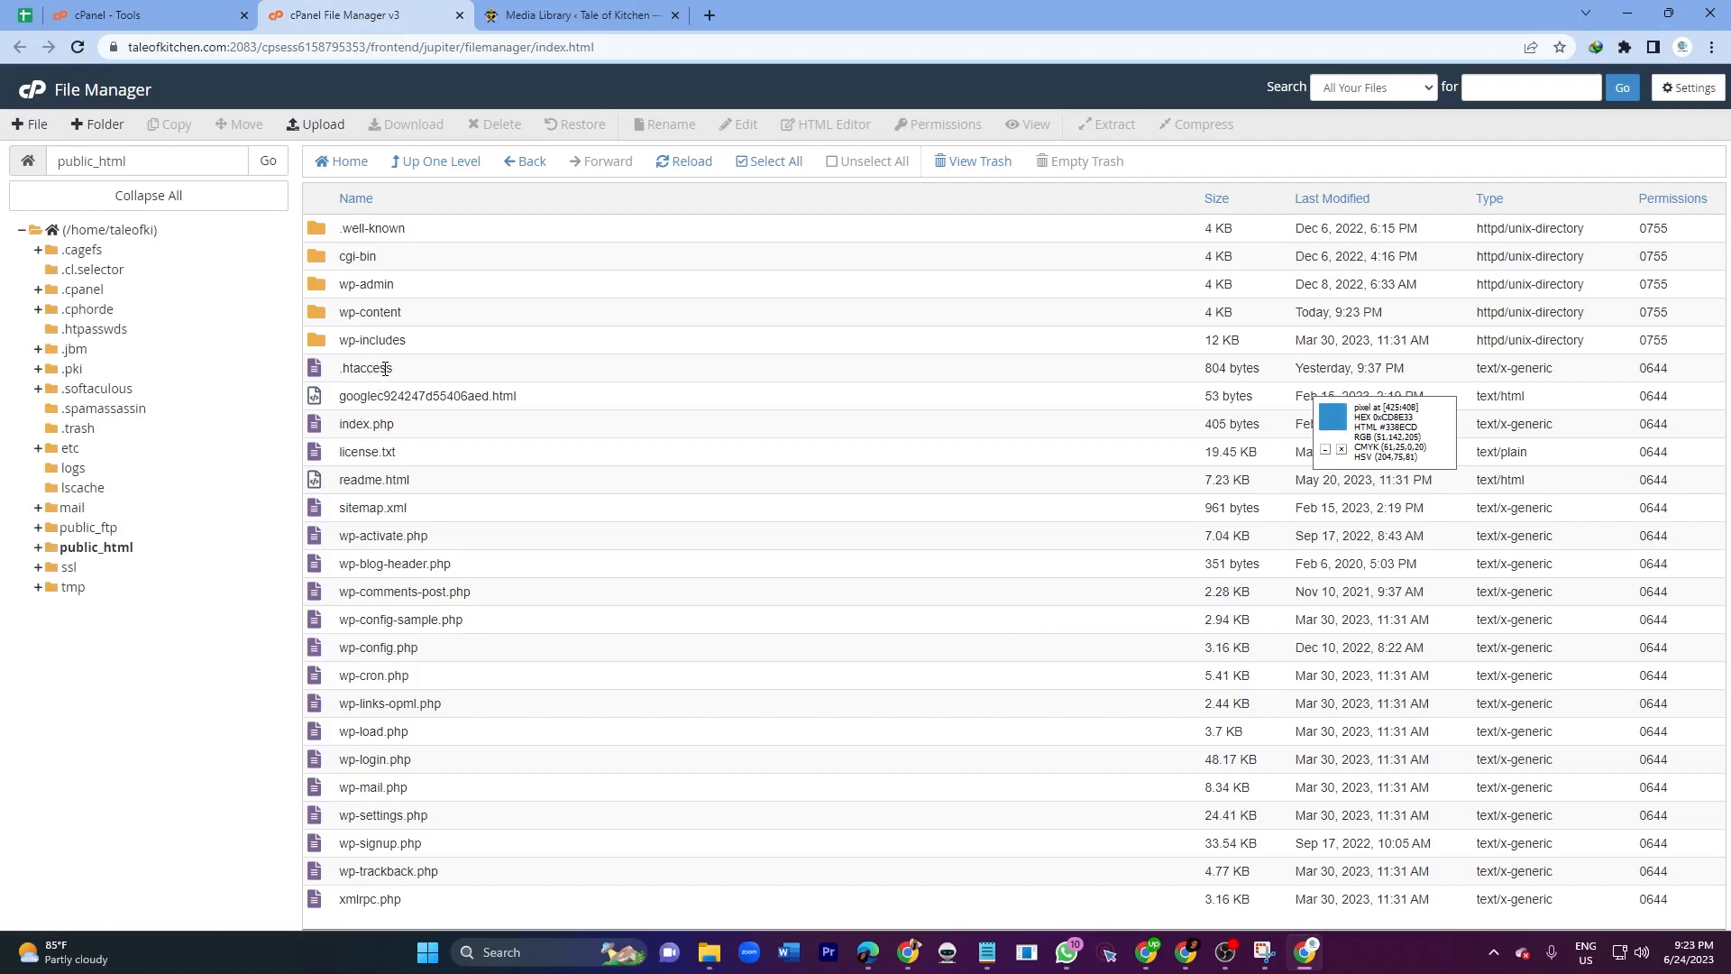
- Choose Edit on .htaccess and confirm the encoding dialog to load it in the editor
right_click(364, 368)
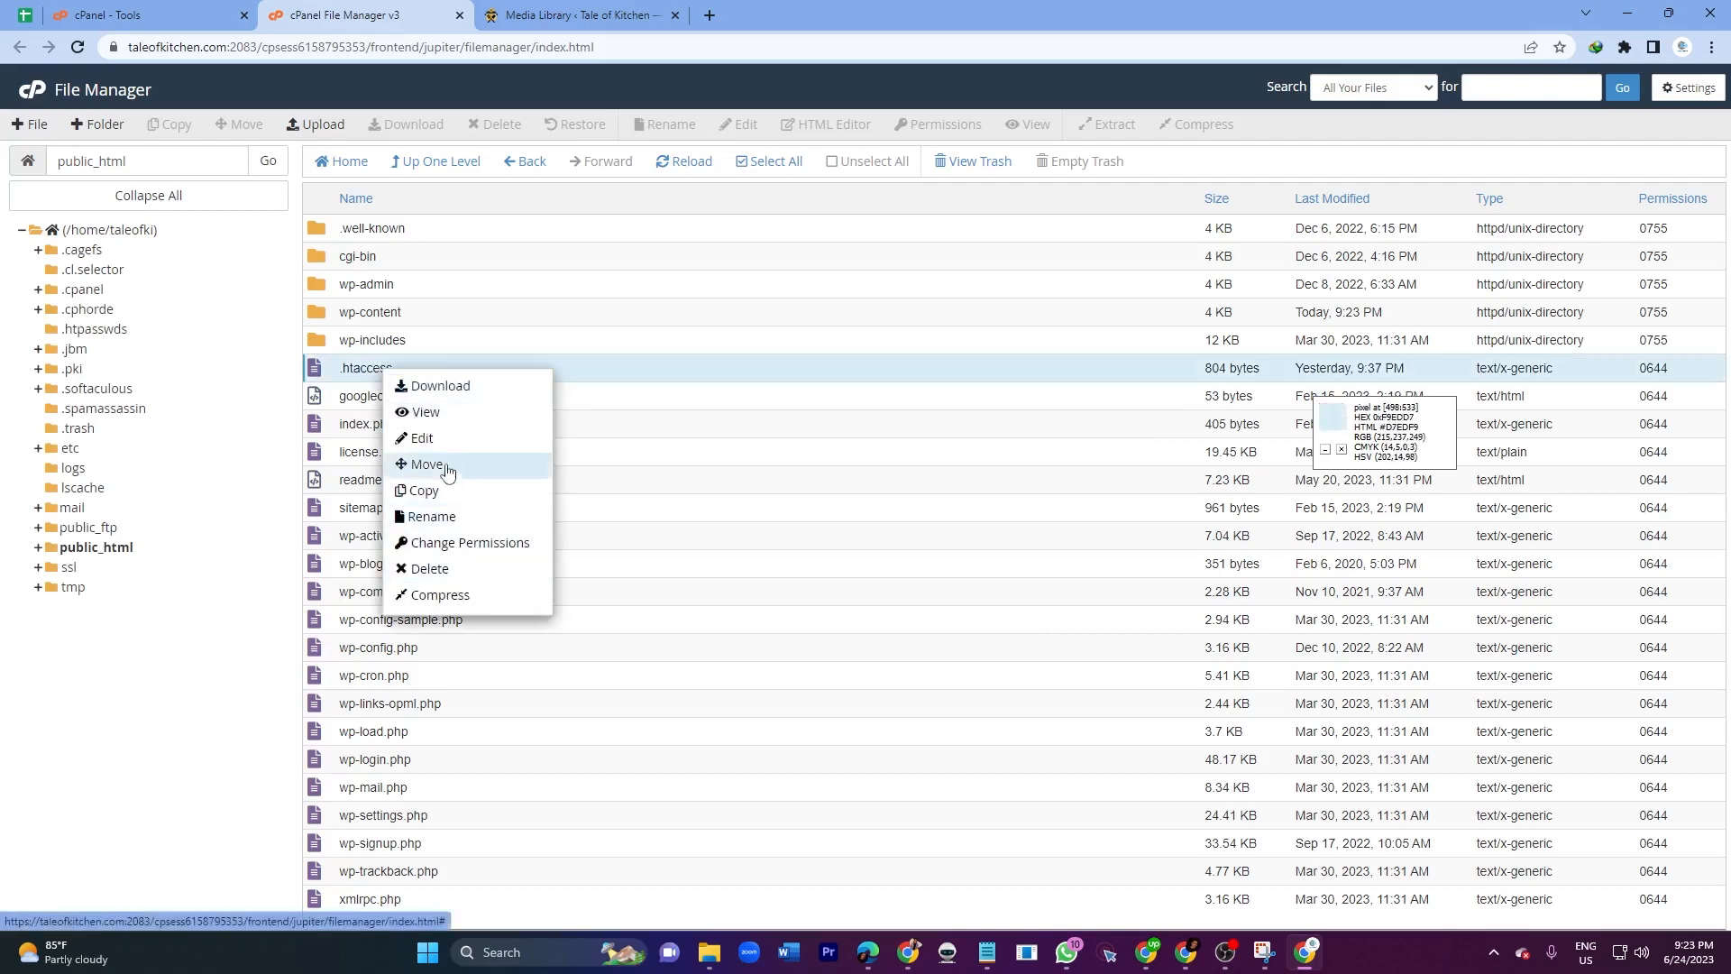
click(420, 436)
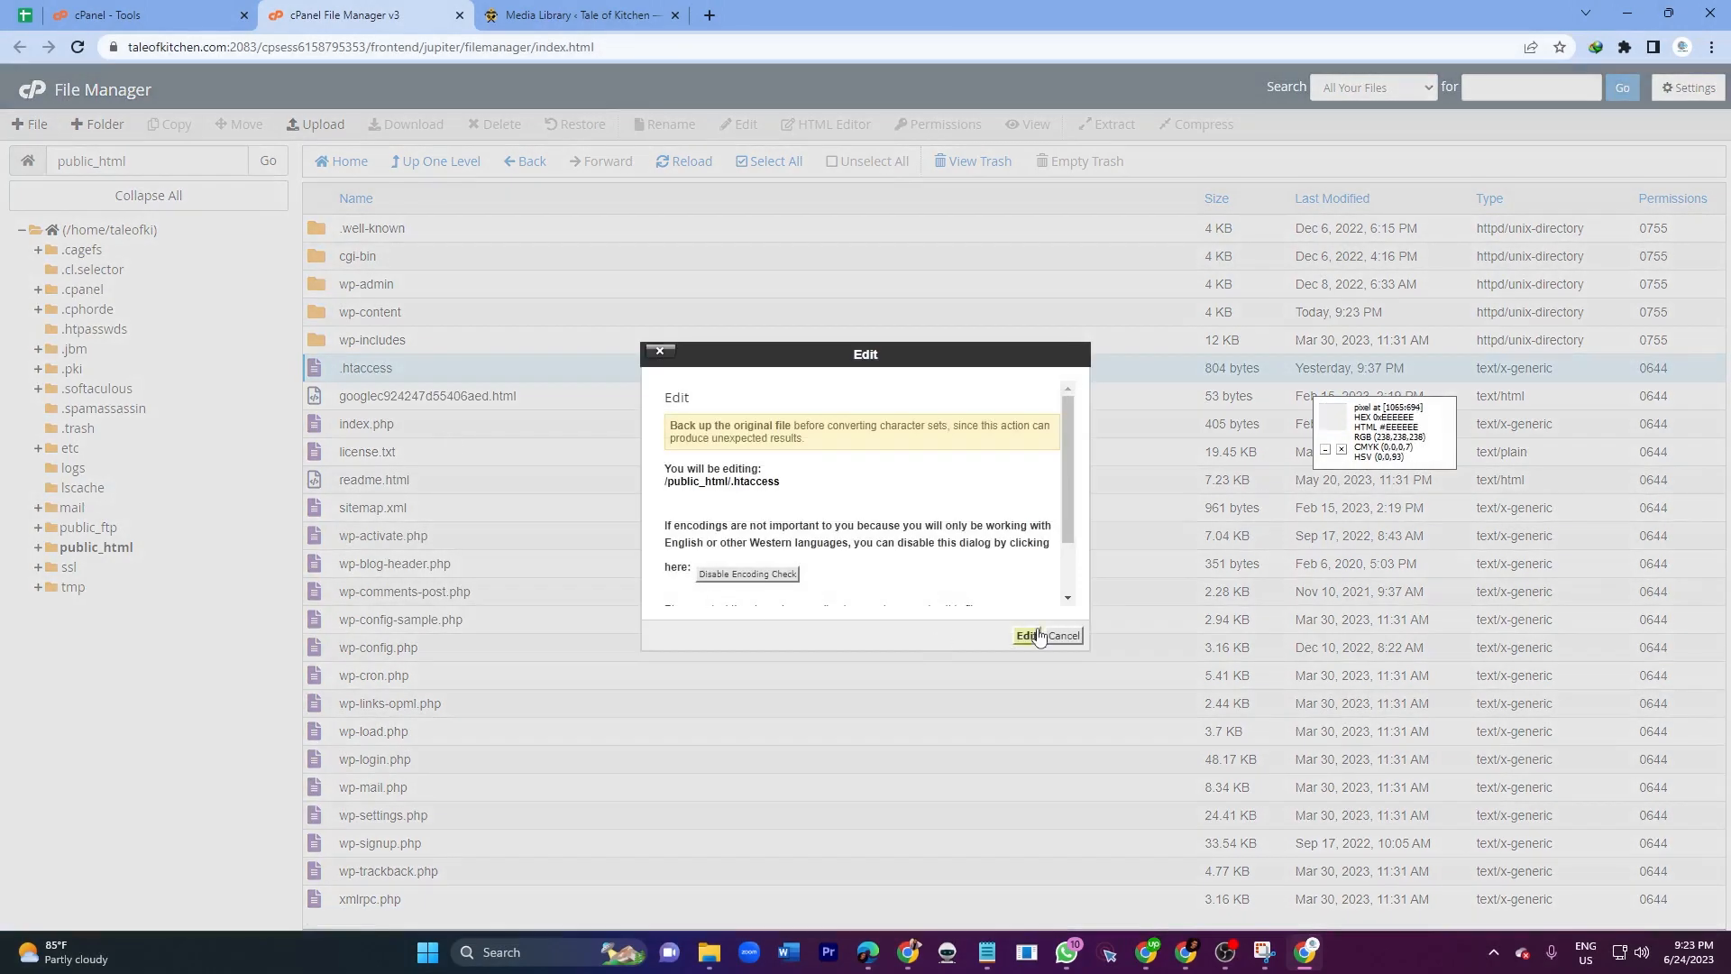
click(1026, 634)
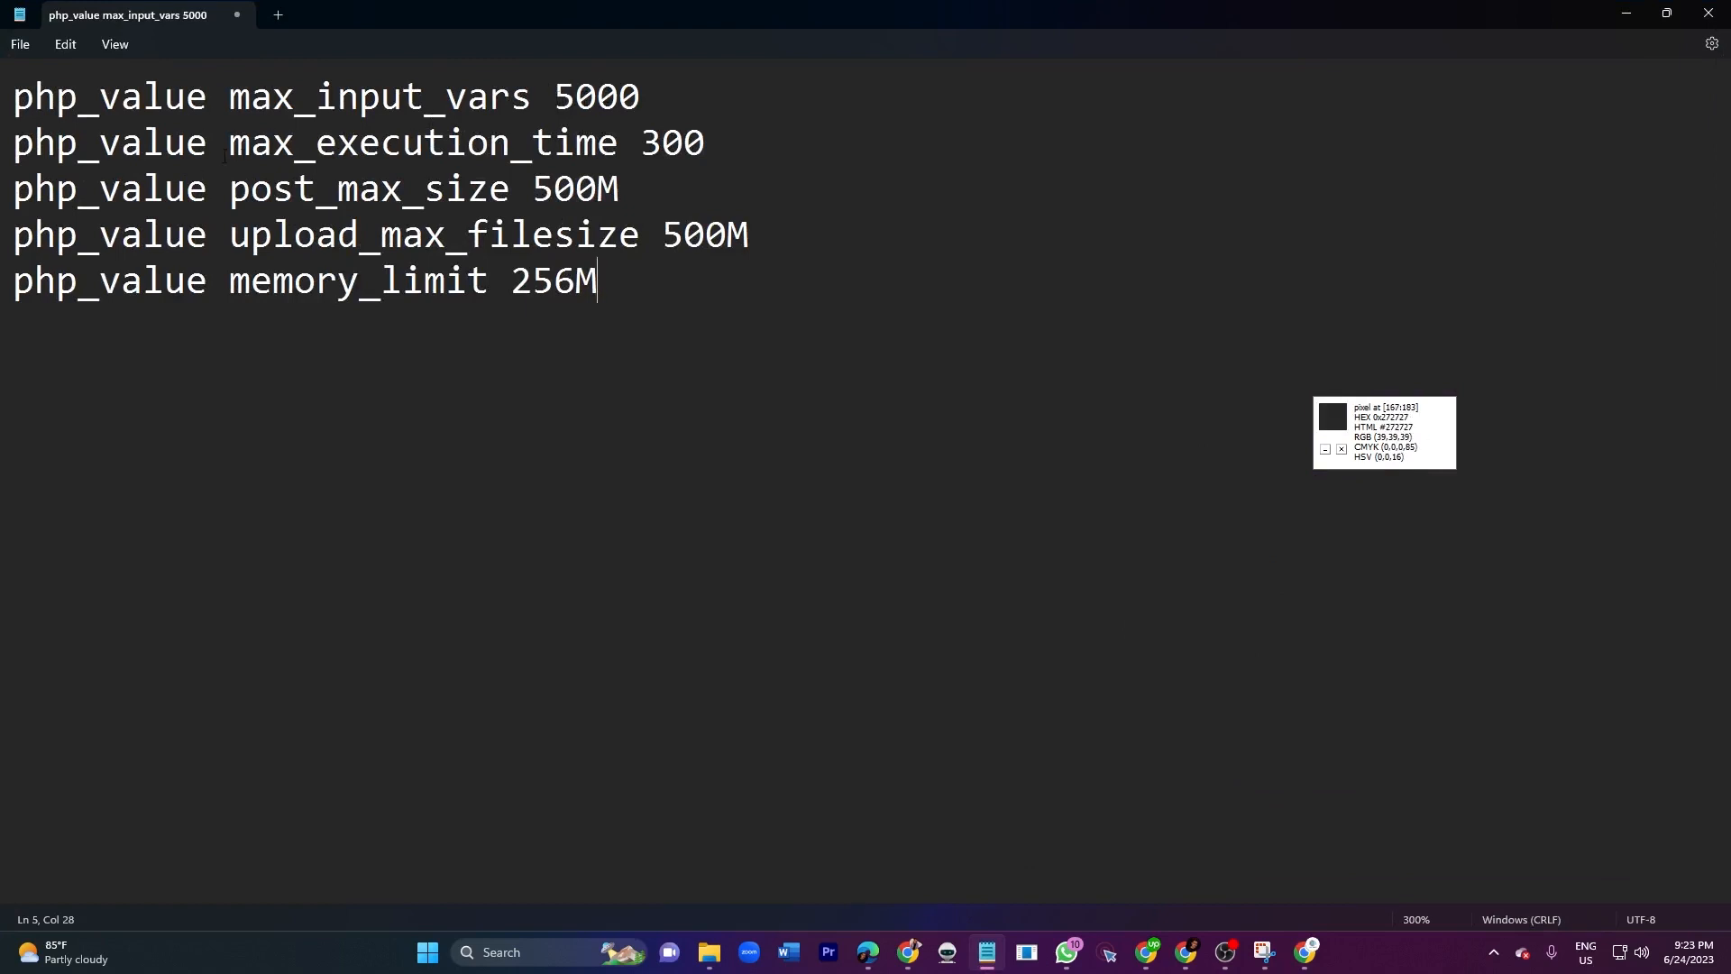
- Review the 300 execution time and 500M post size values, then select all five php_value lines
double_click(670, 142)
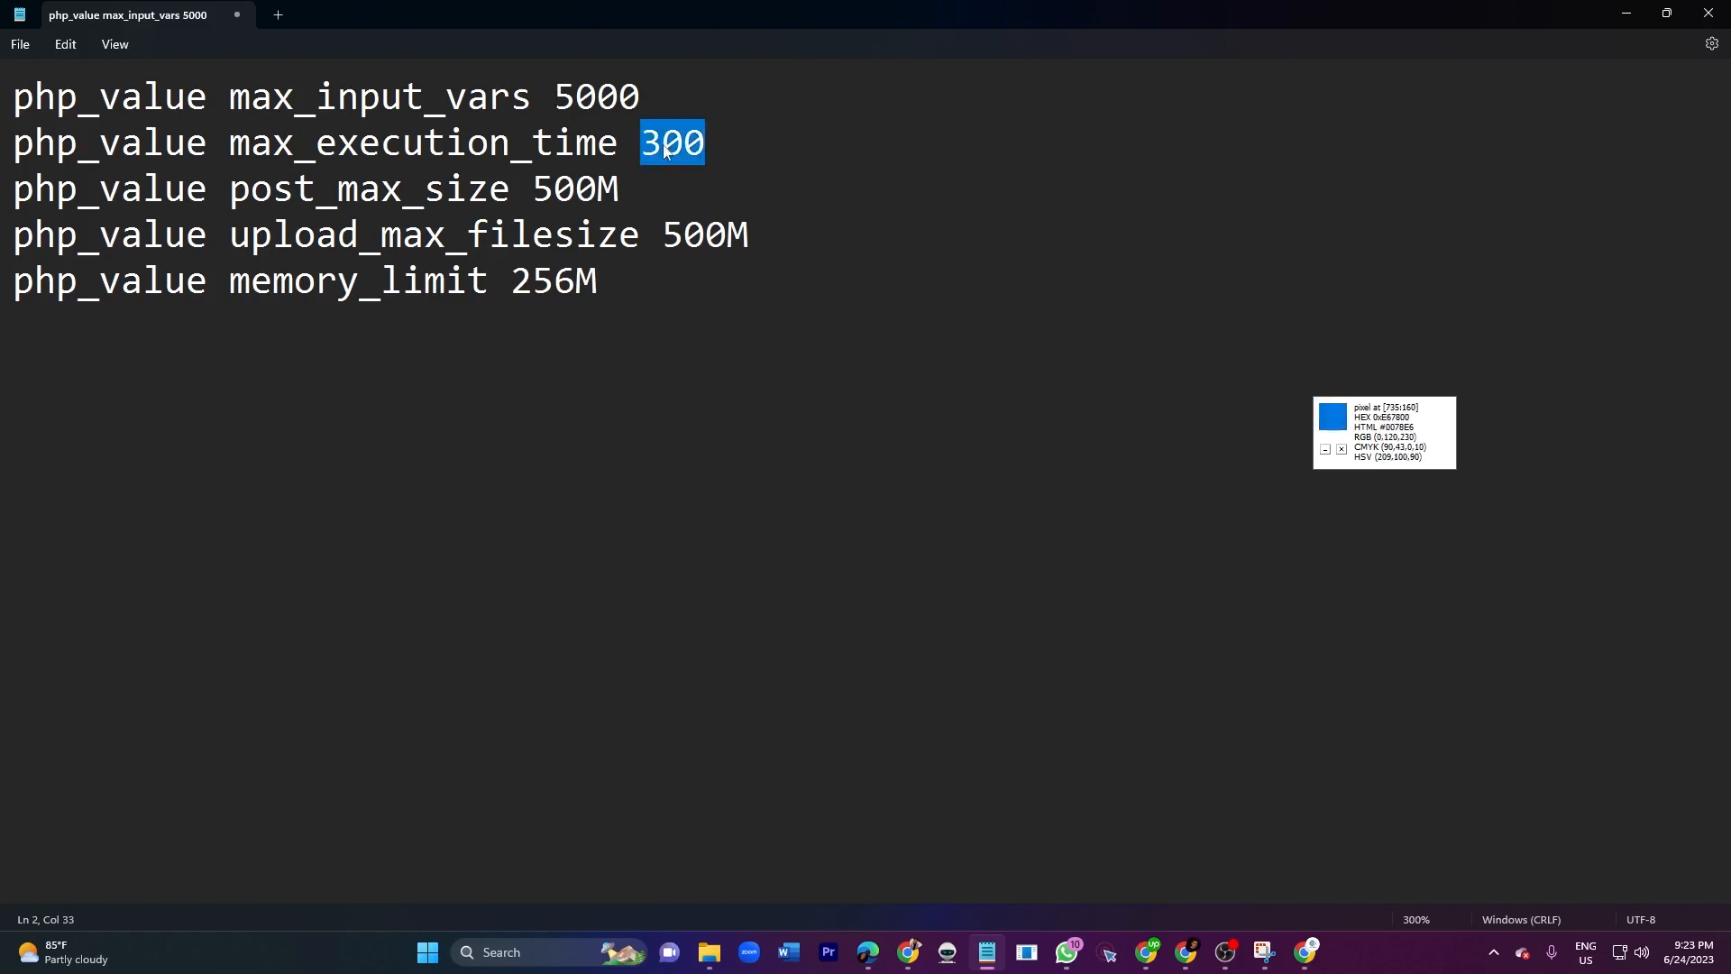
mouse_move(664, 152)
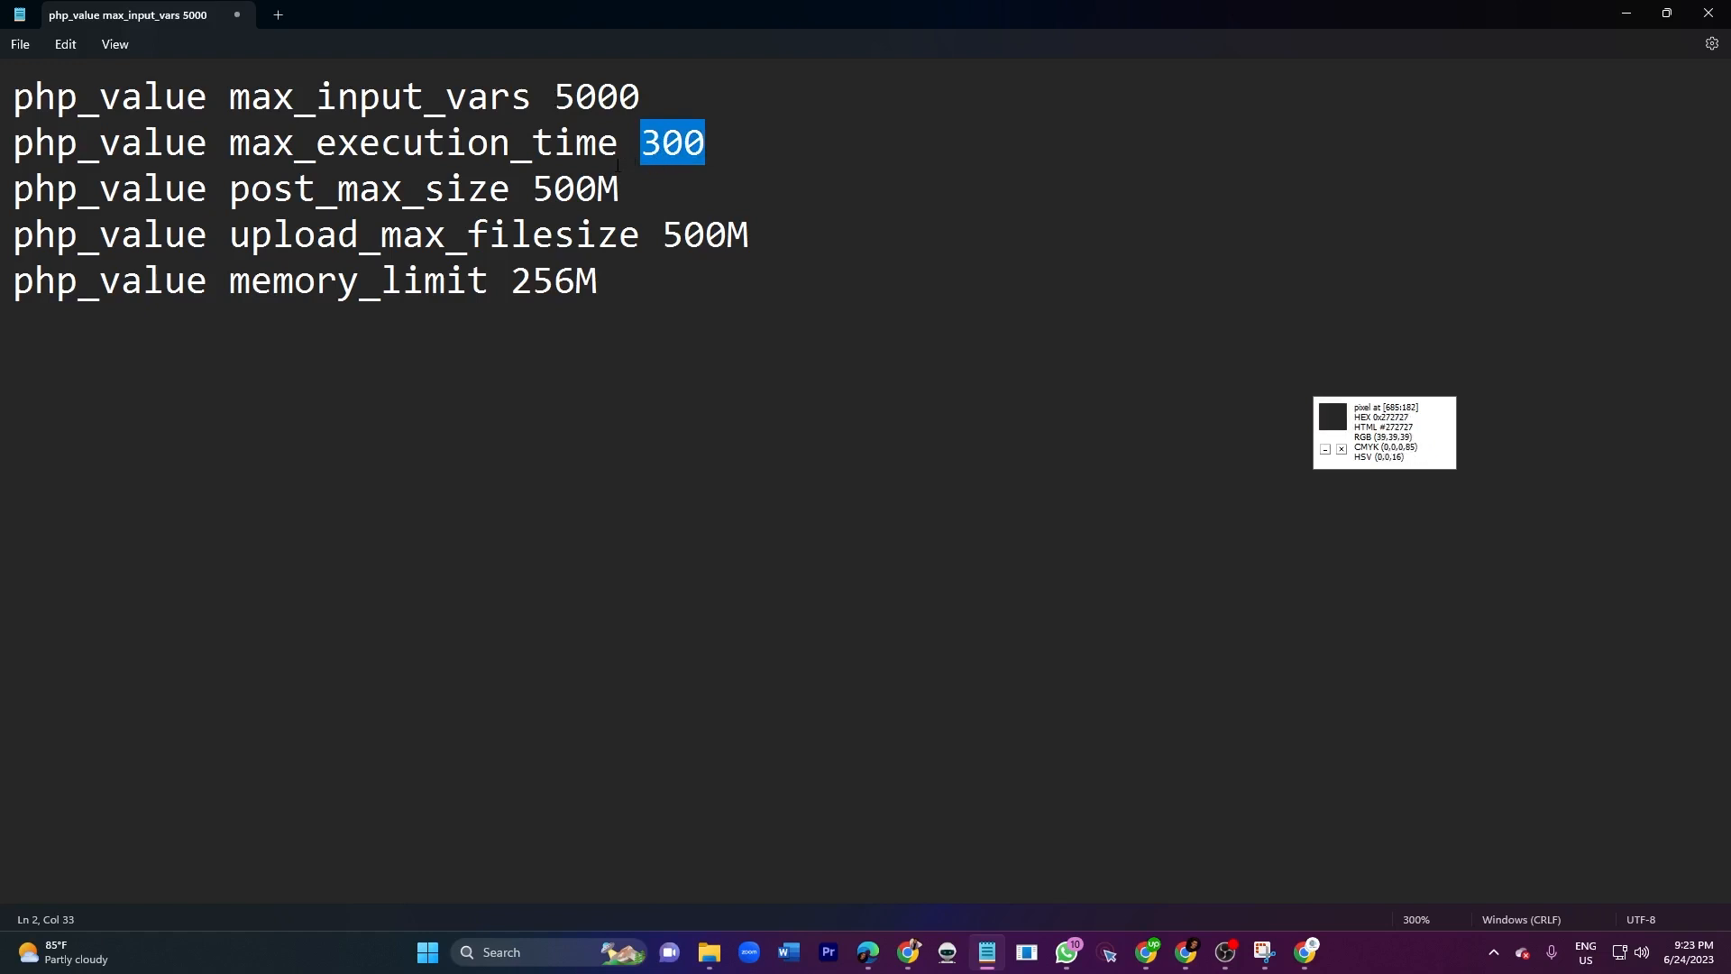
mouse_move(561, 338)
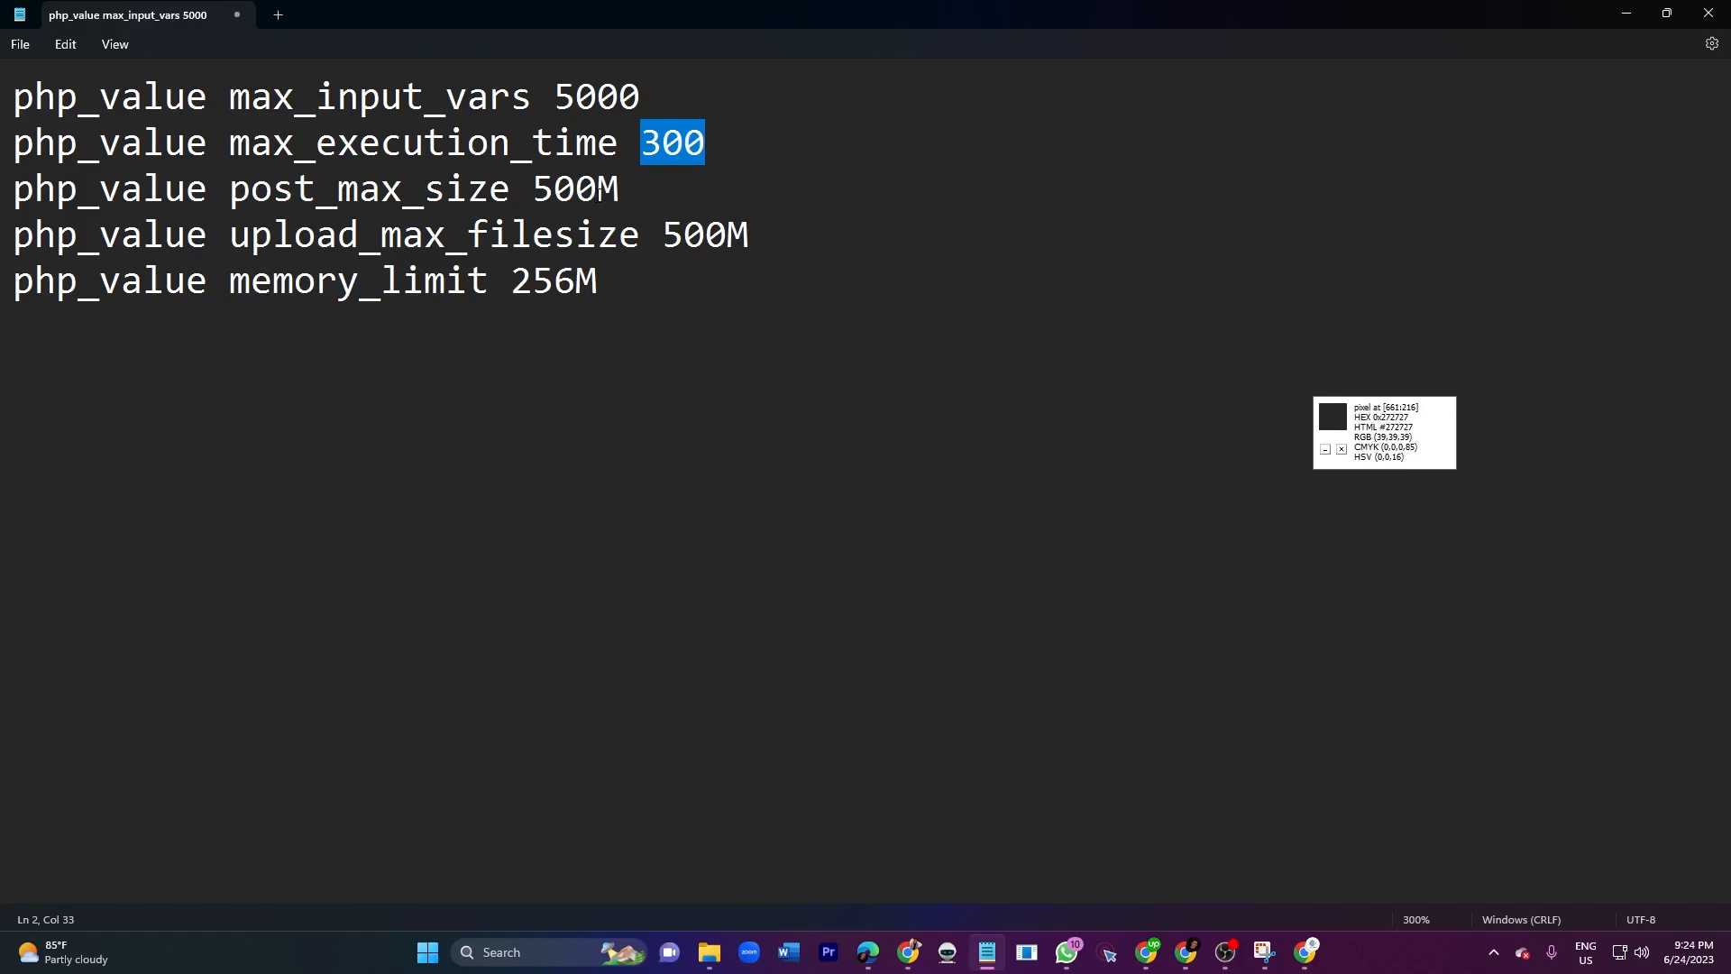
double_click(573, 189)
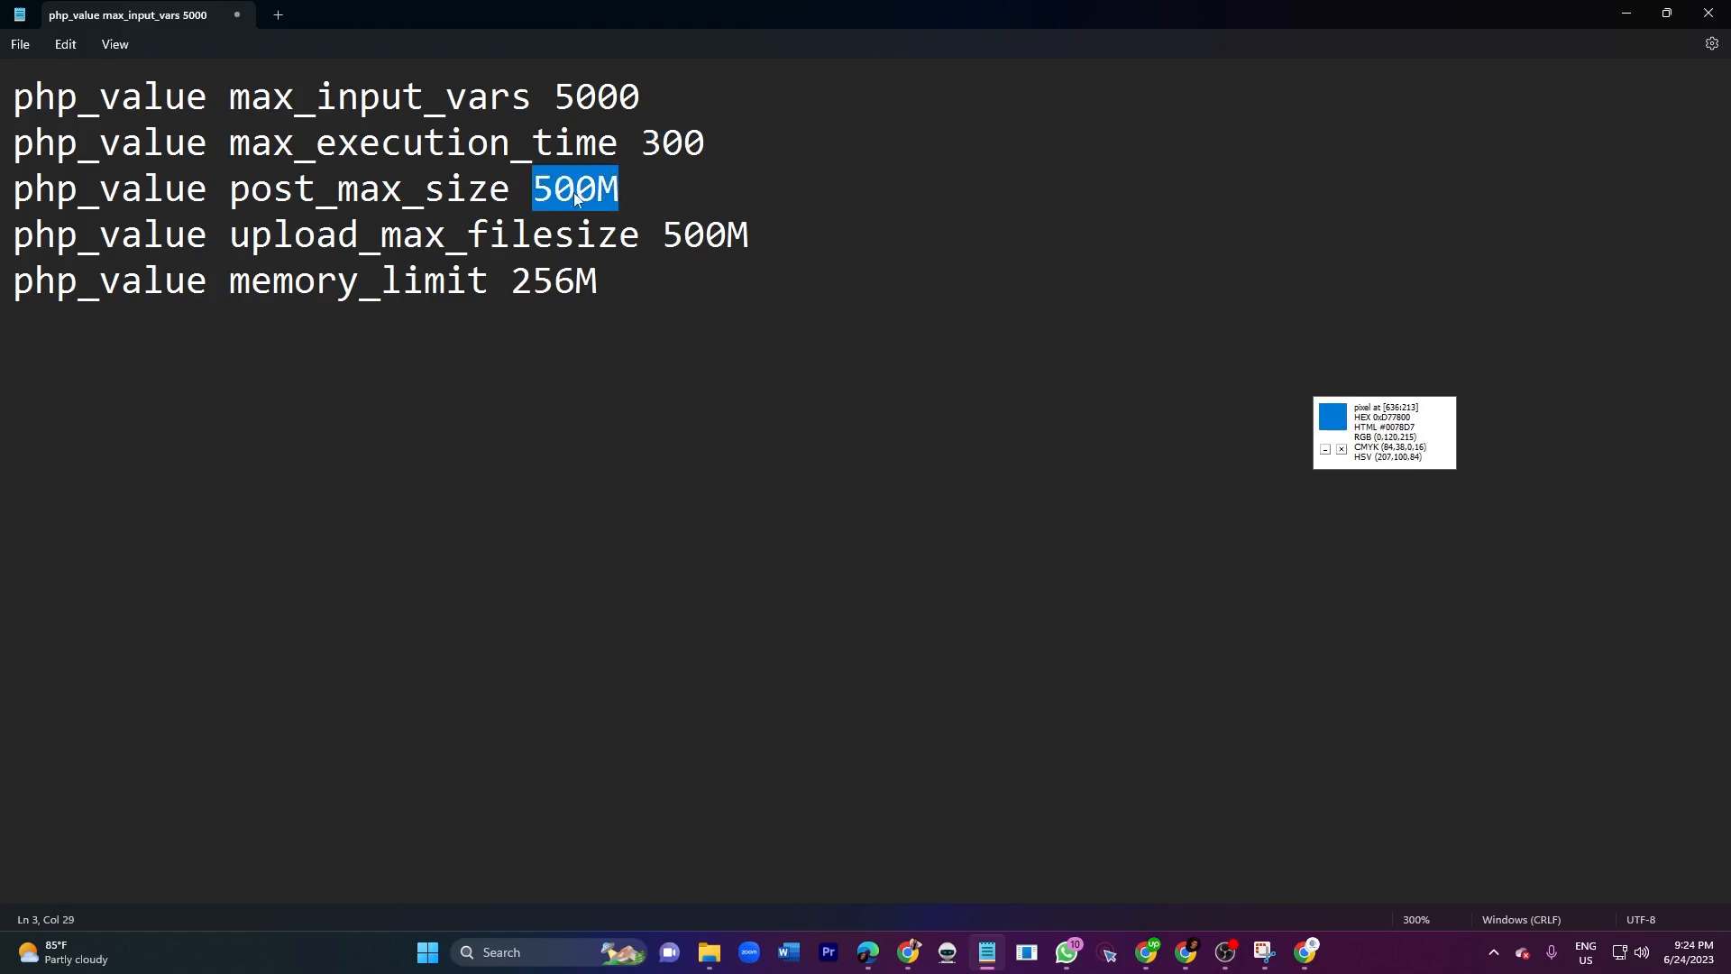
key(ctrl+a)
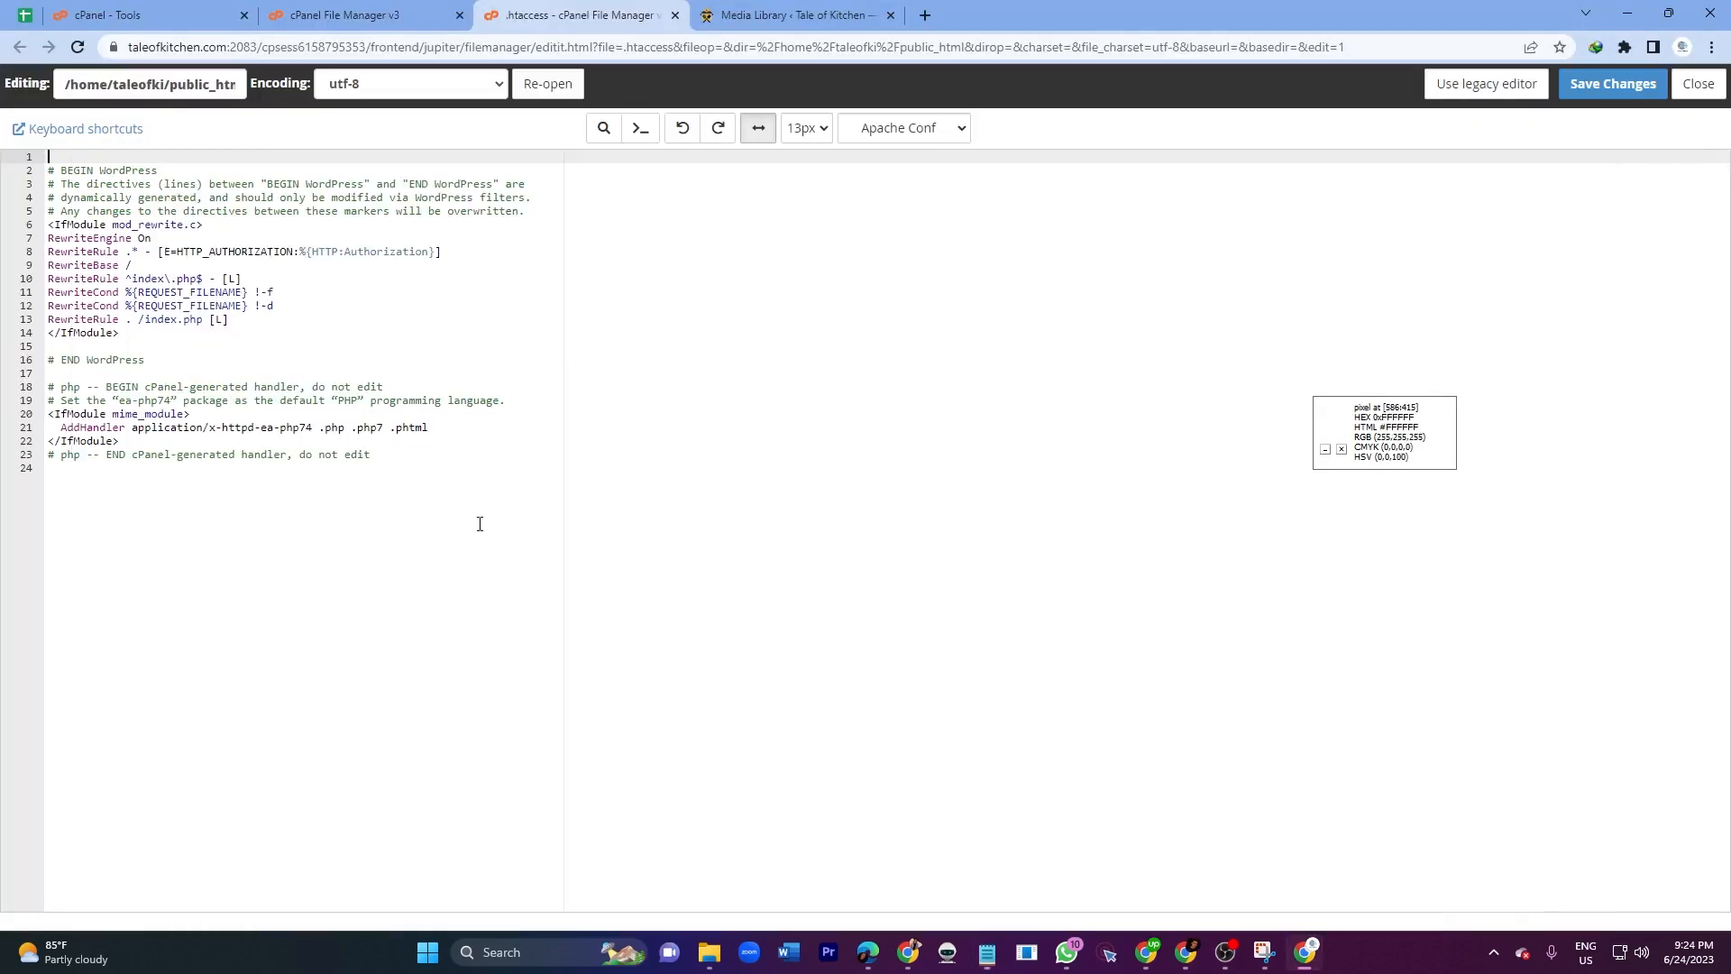
- Insert the php_value lines starting with max_input_vars 5000 at the top of .htaccess and save
text(php_value max_input_vars 5000)
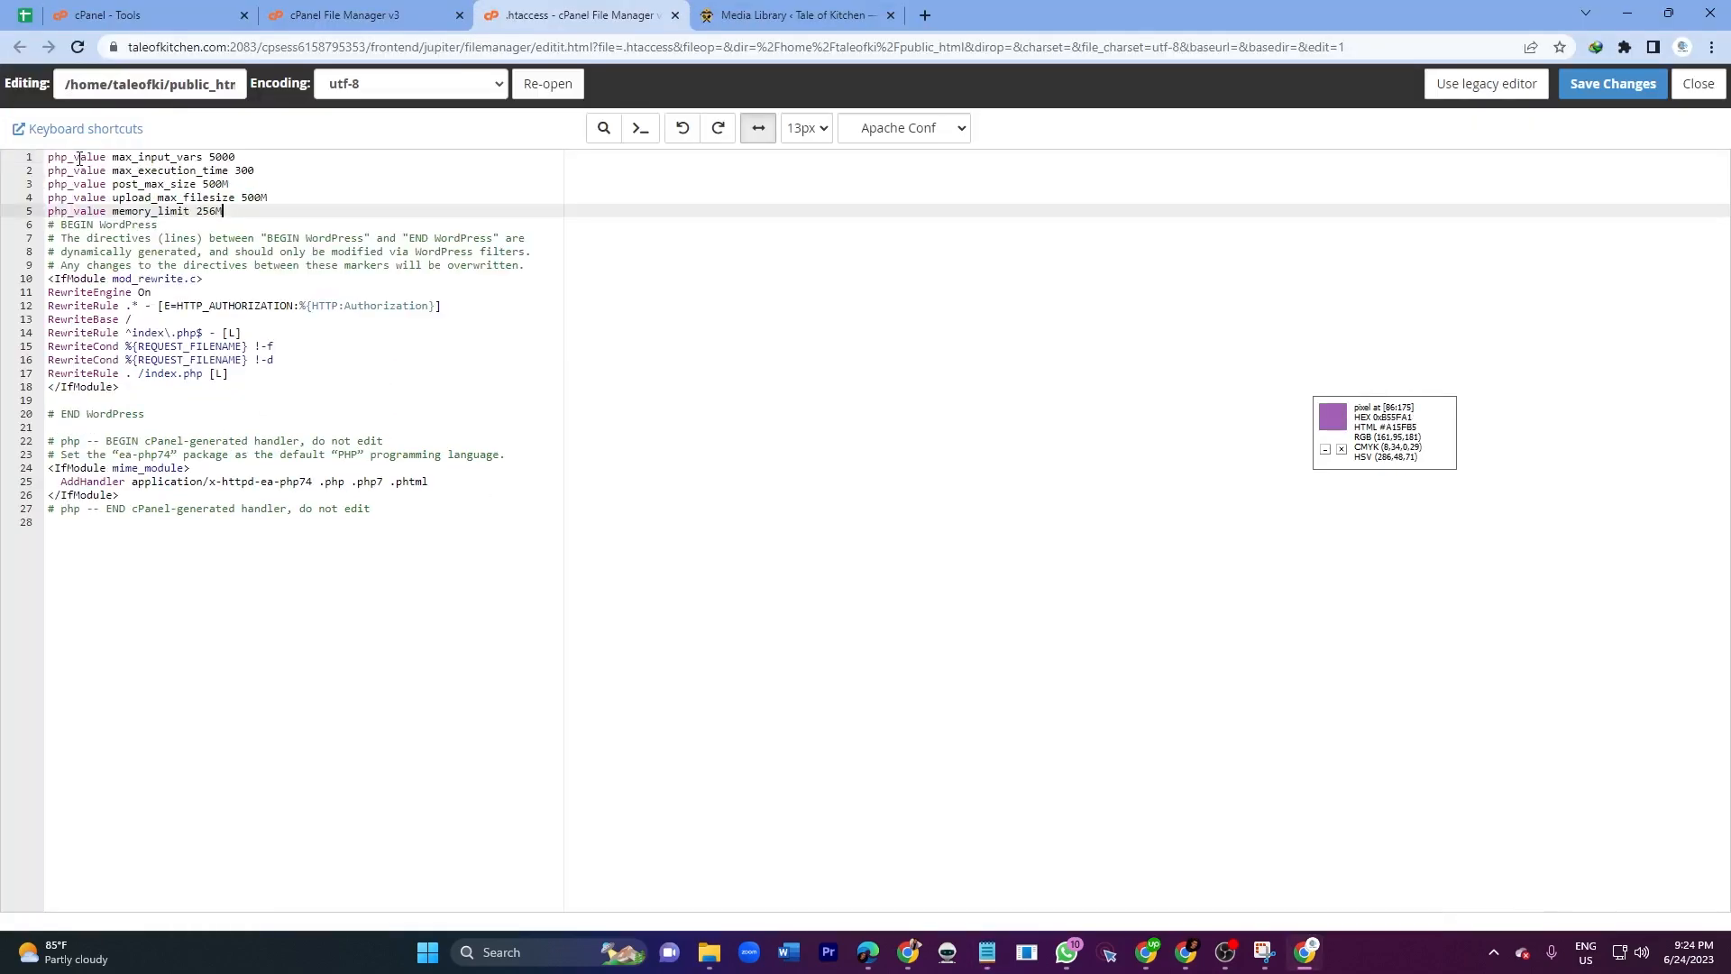
click(1610, 85)
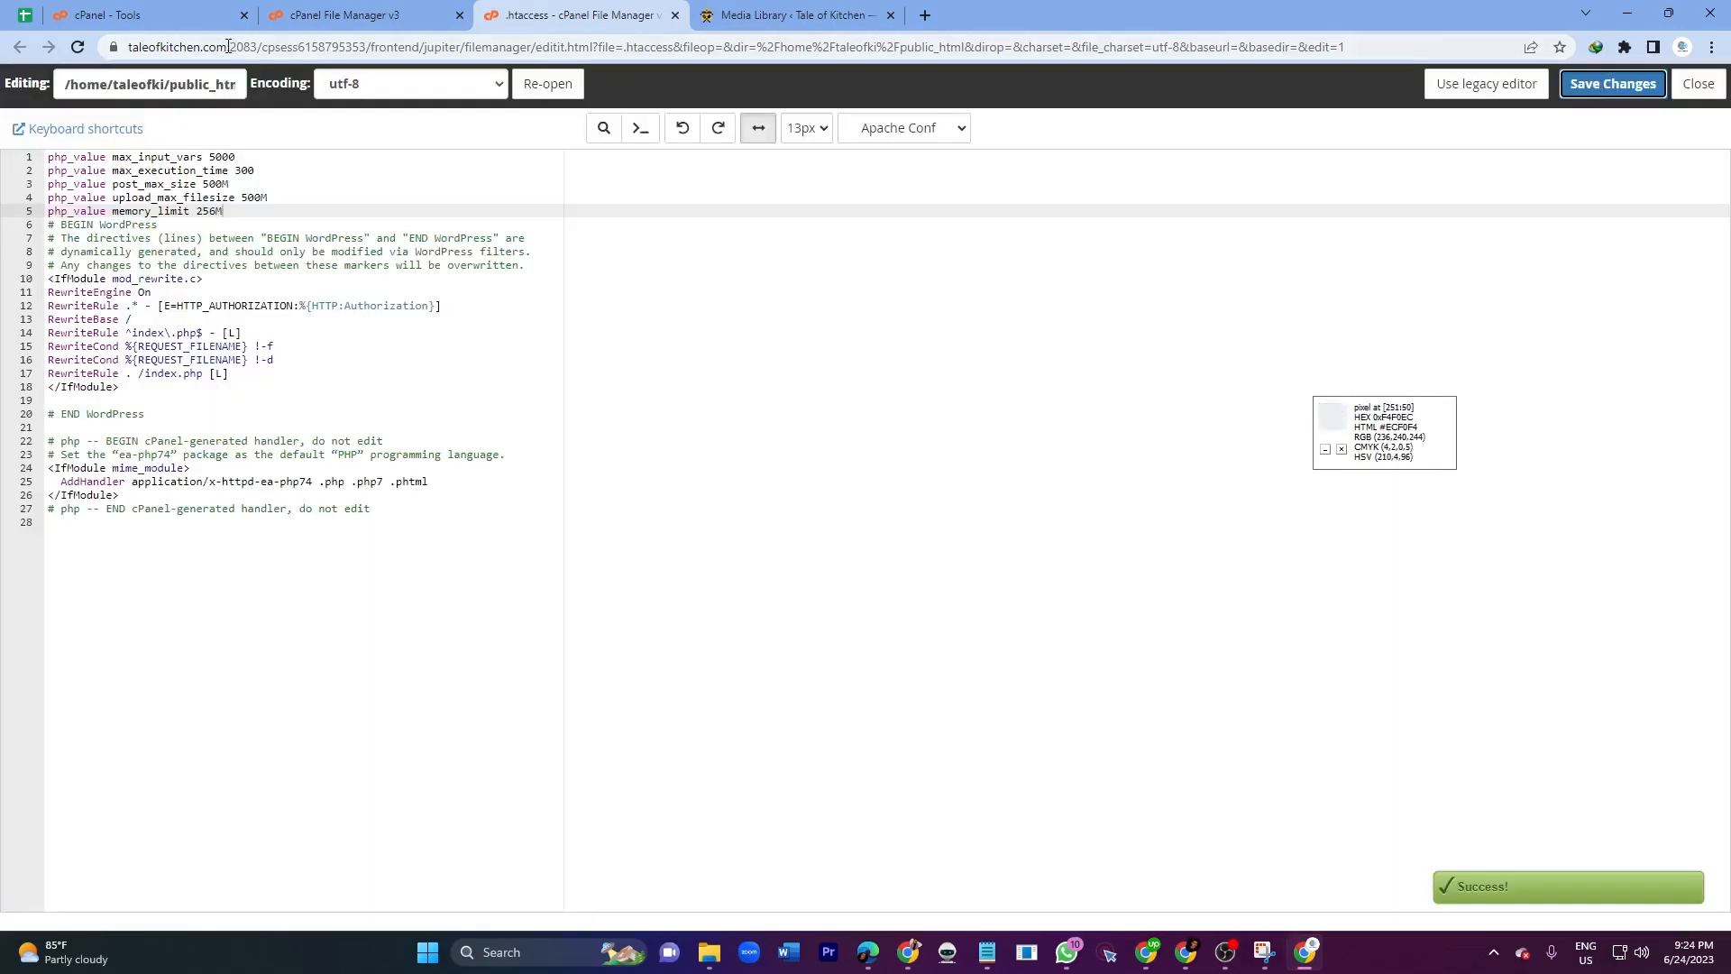
click(793, 14)
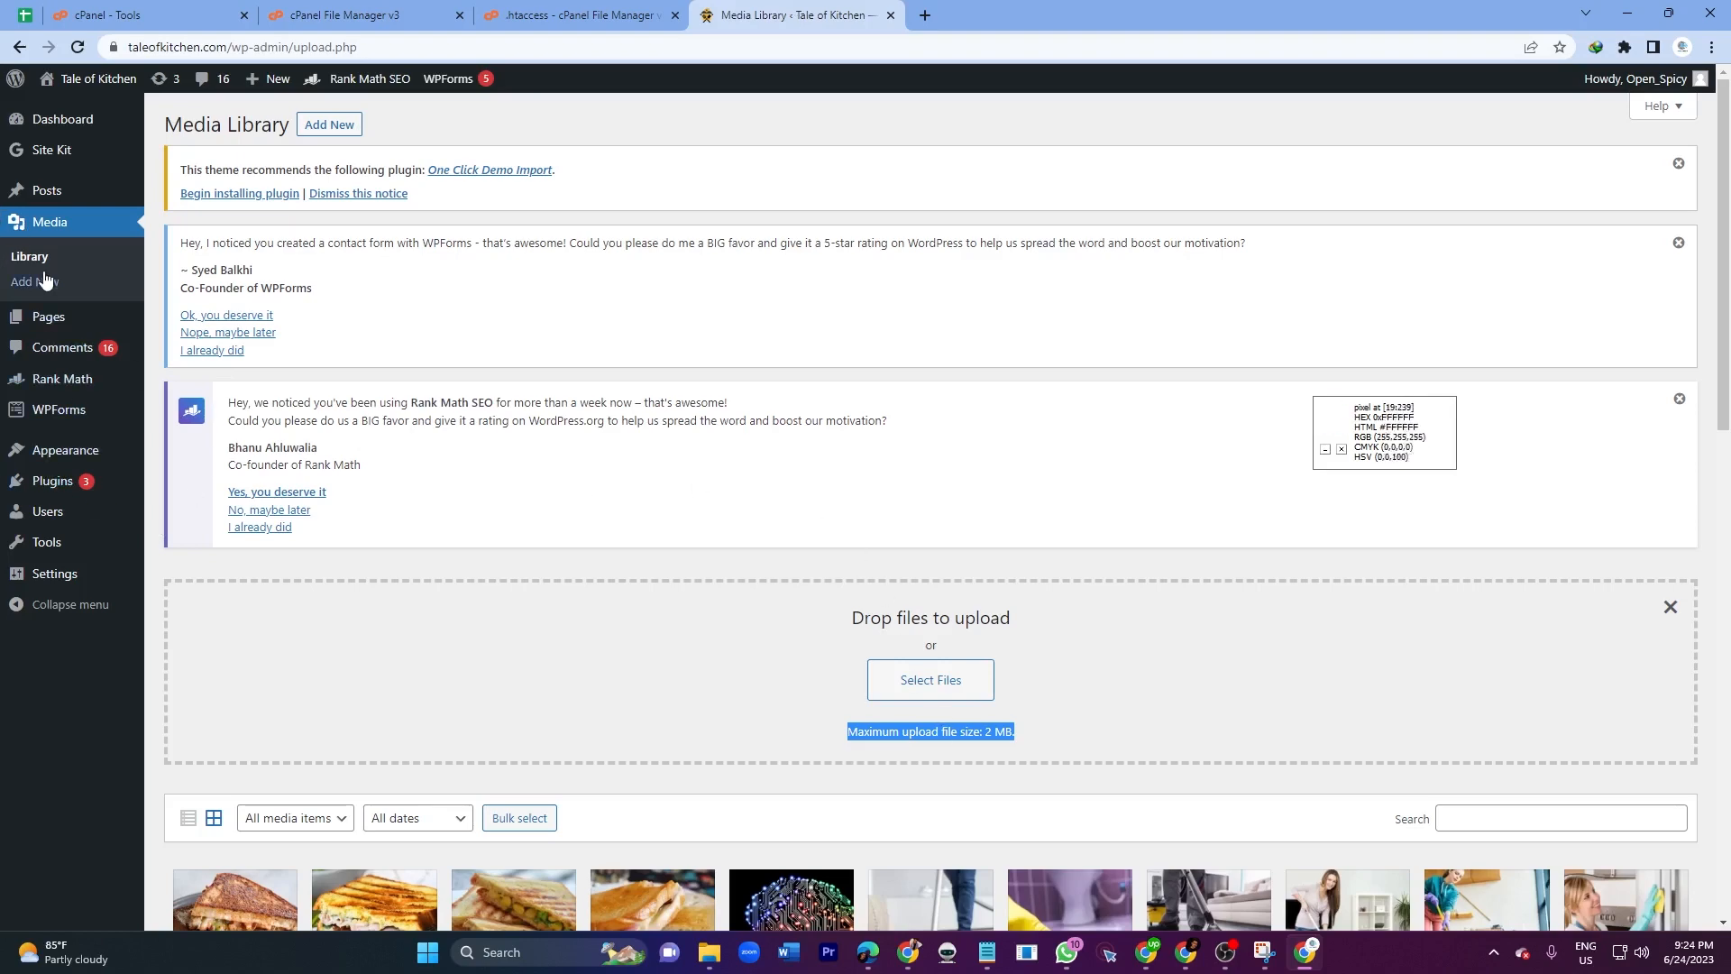
- Reload the Media Library's Add New area and highlight the 500 MB maximum upload size
click(1675, 613)
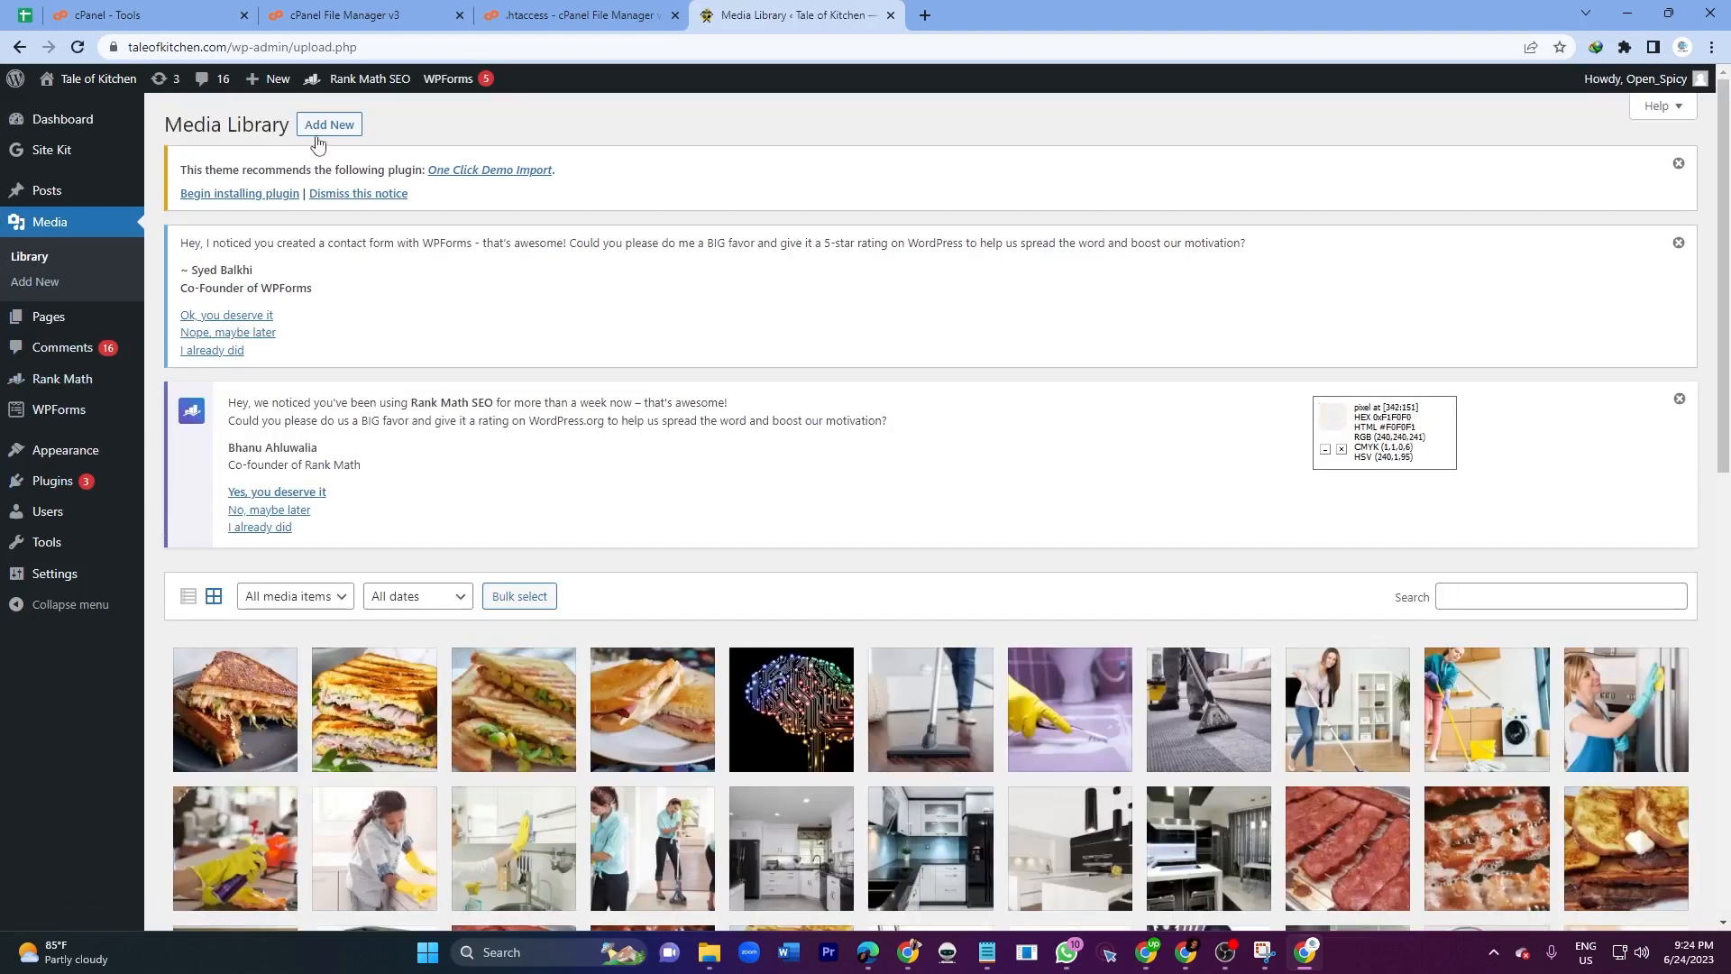
click(328, 125)
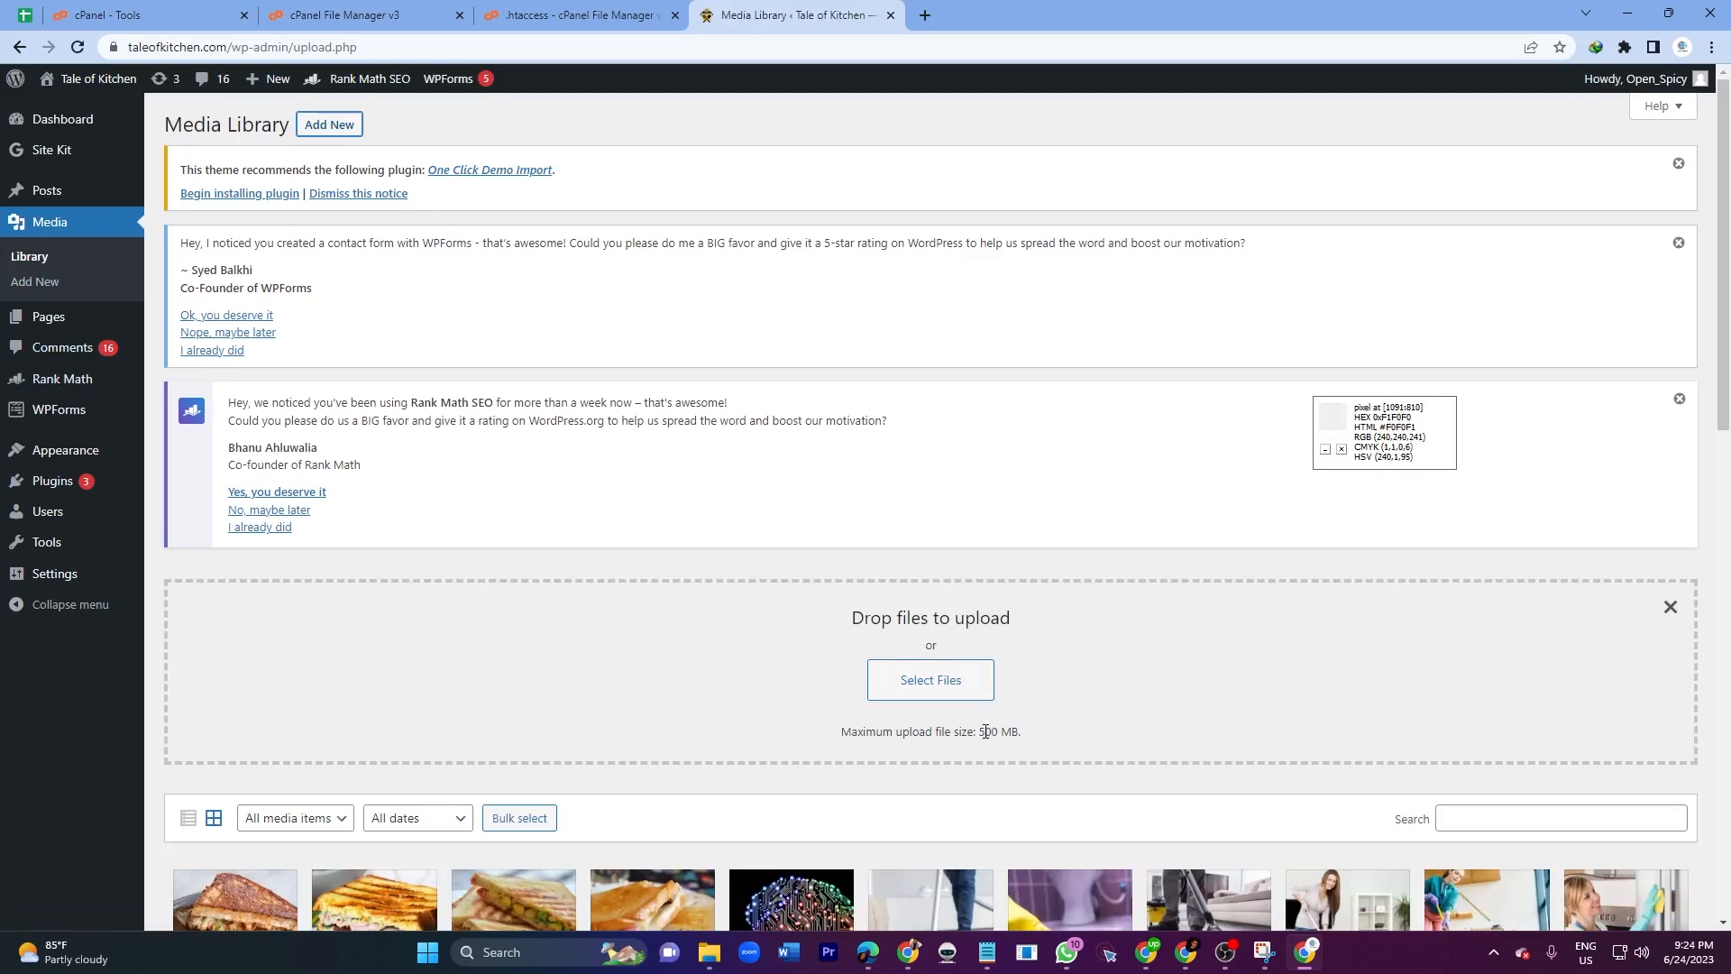
triple_click(930, 731)
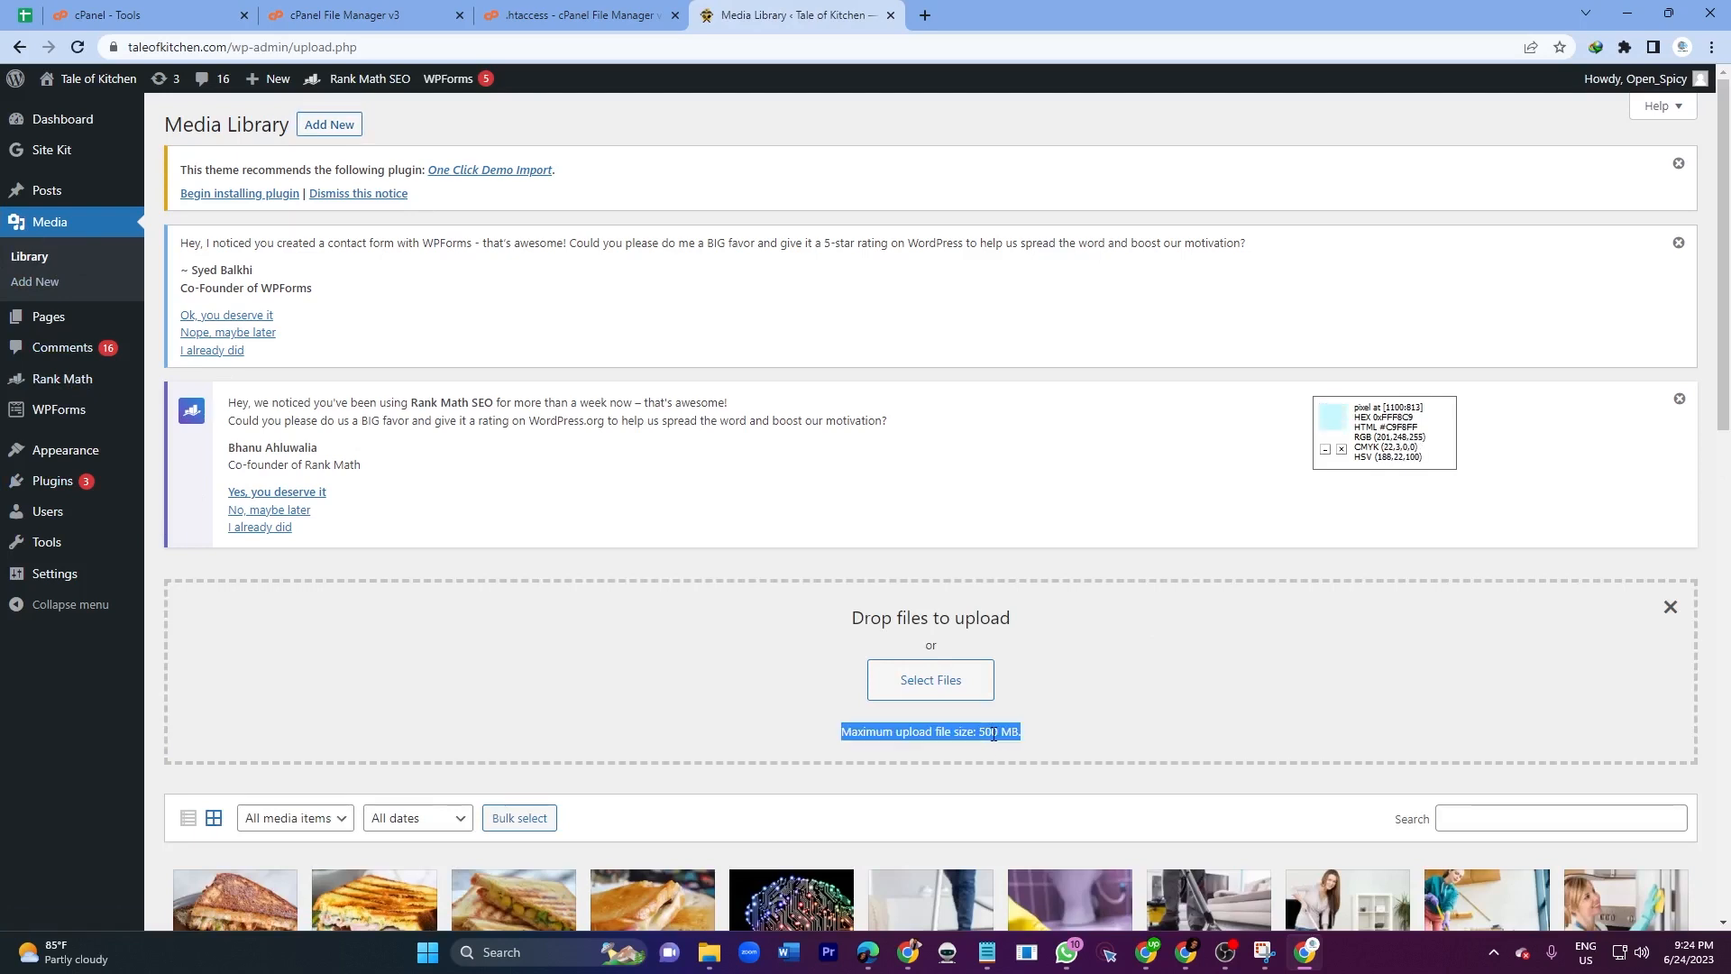